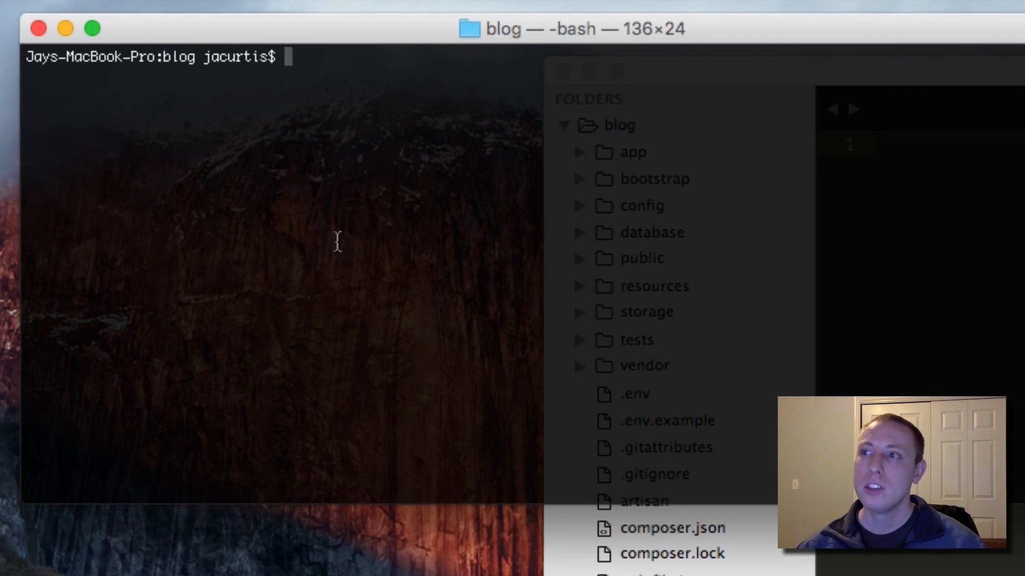
mouse_move(188, 258)
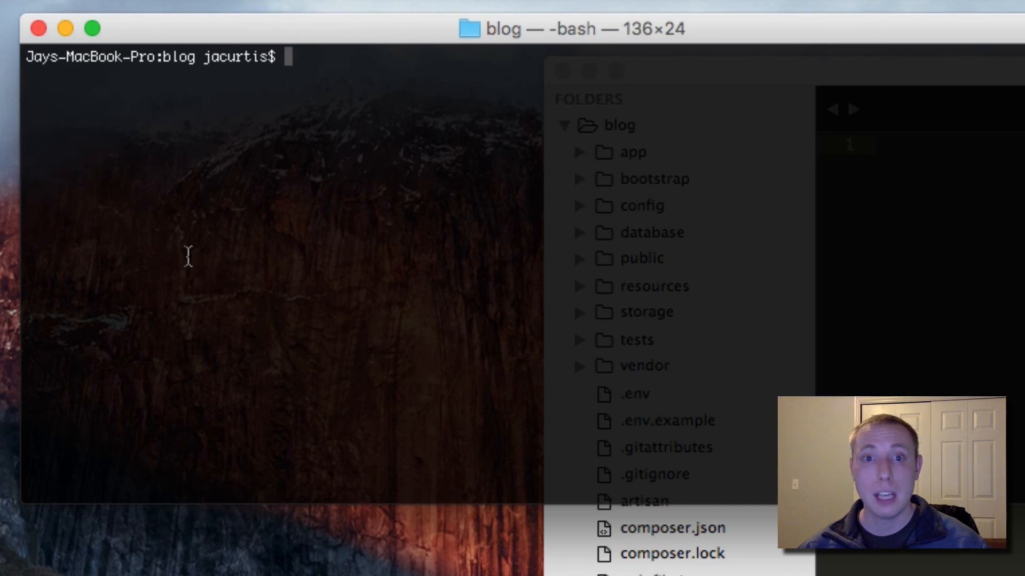
- List the blog project's files with ls, showing app, config, database, public, vendor
double_click(186, 57)
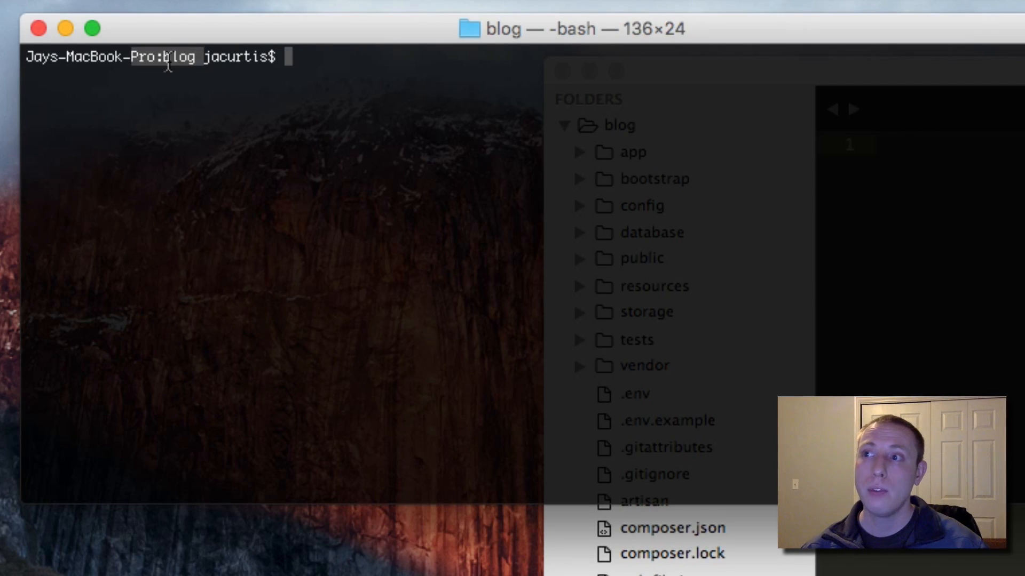
type("ls")
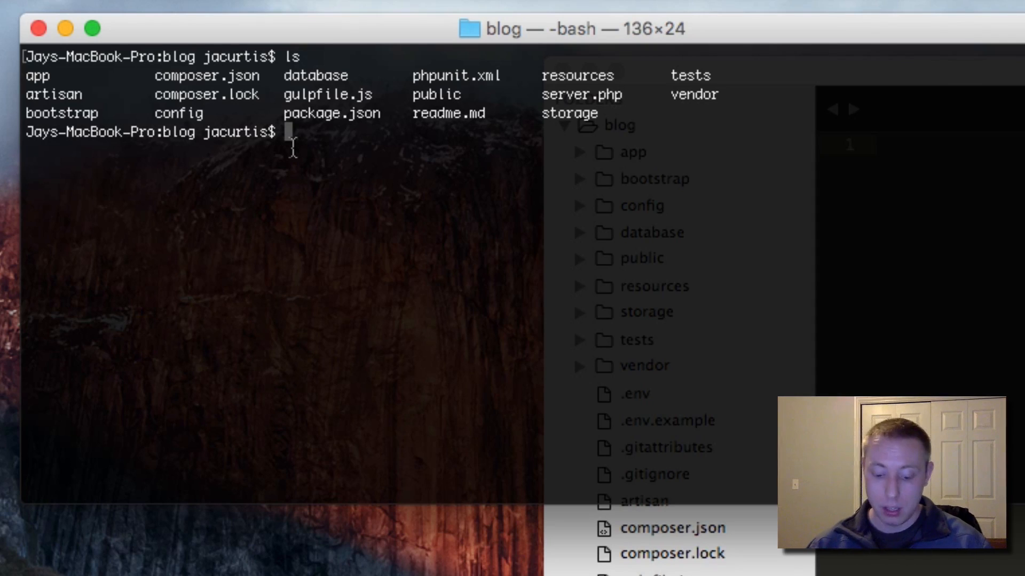
- Start the Laravel development server with php artisan serve, then stop it with Ctrl+C
type("php artisan se")
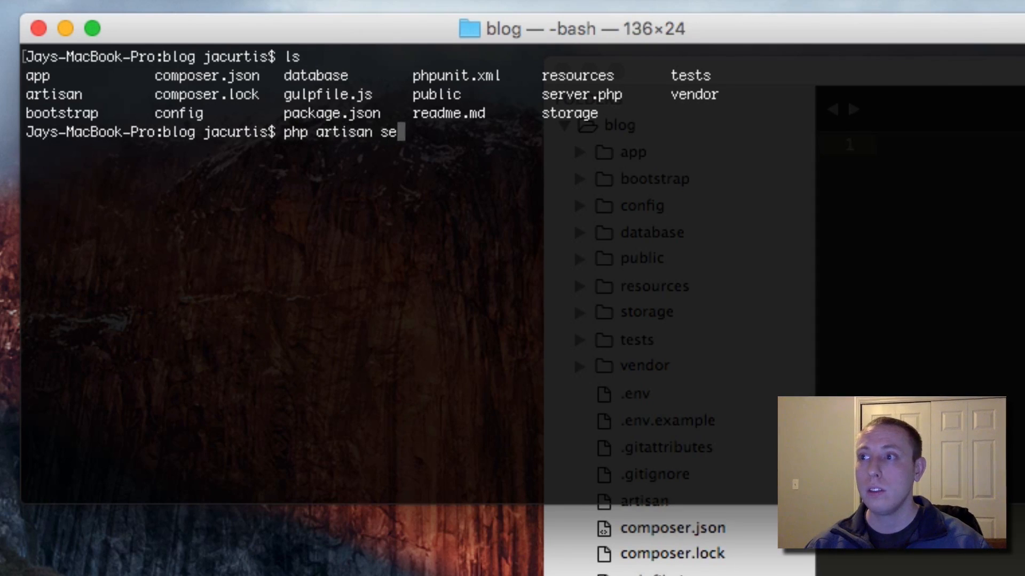
key("enter")
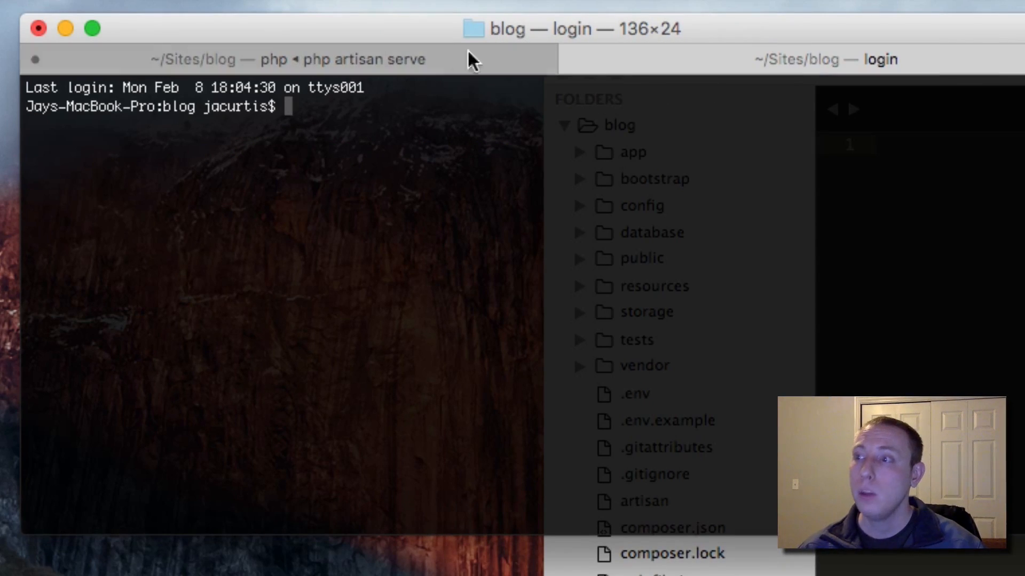
type("php artisan serve")
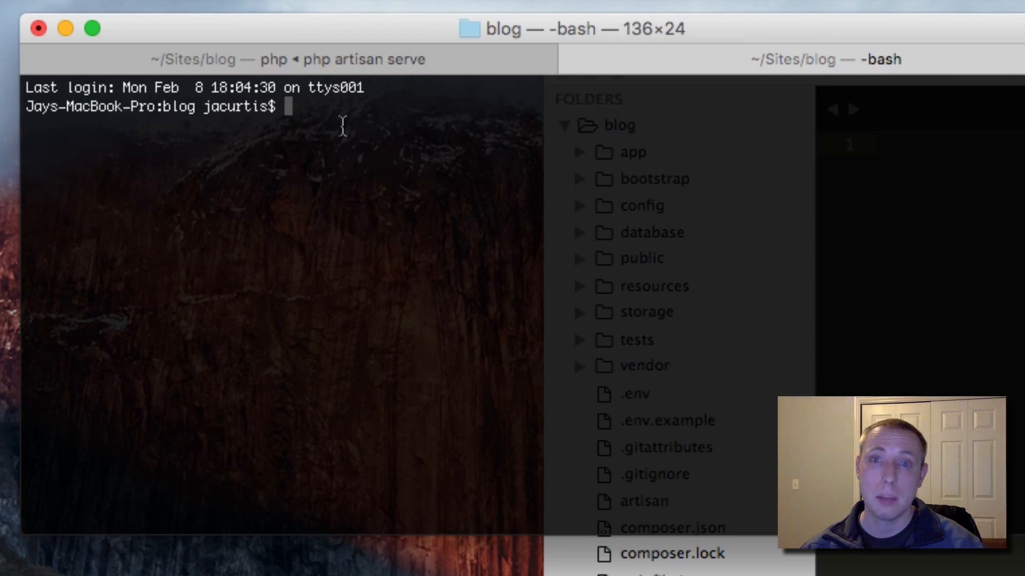
type("php artisan serve")
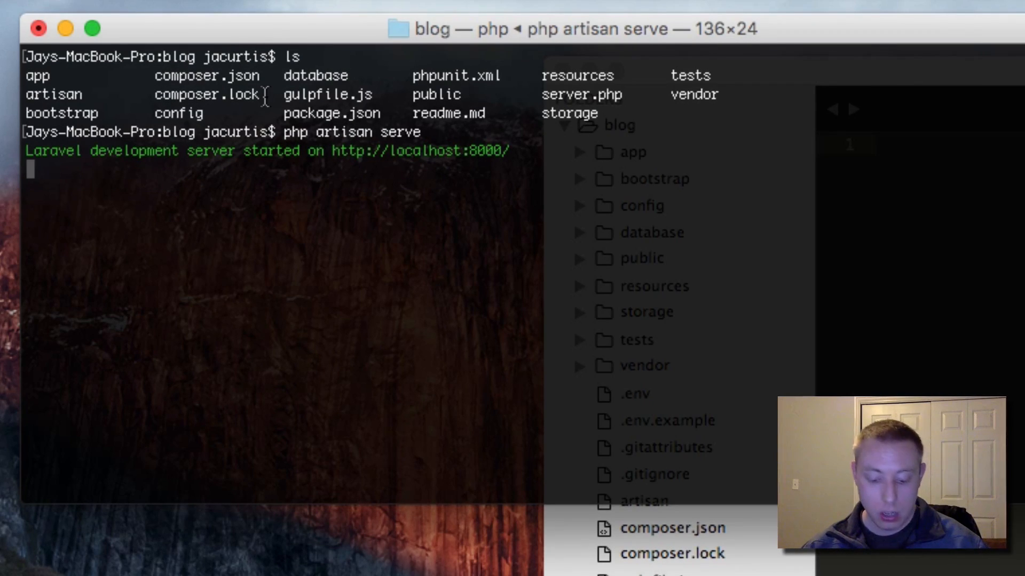
key("ctrl+c")
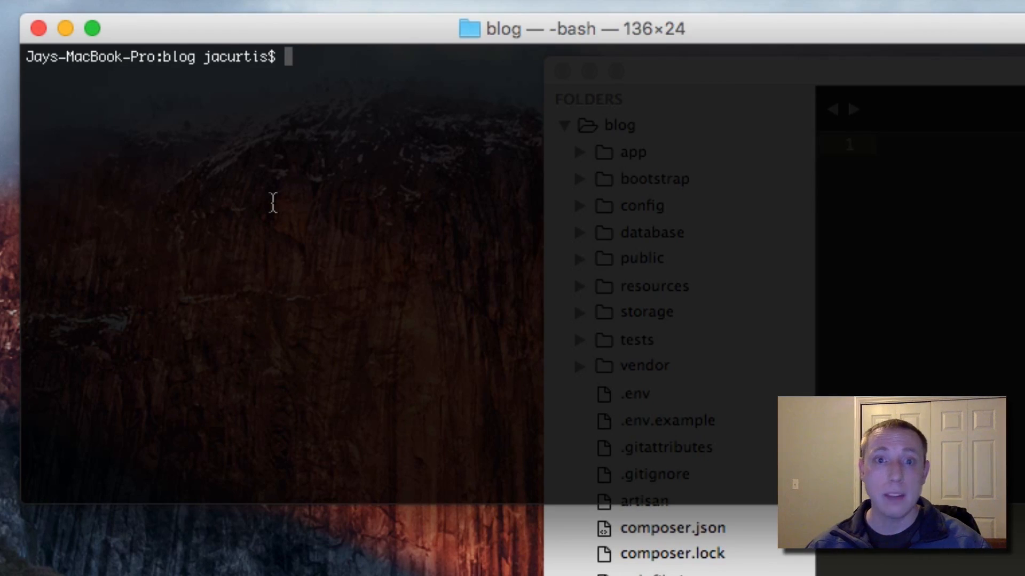
- Enter php artisan make:model Post --migration at the prompt without running it yet
type("php")
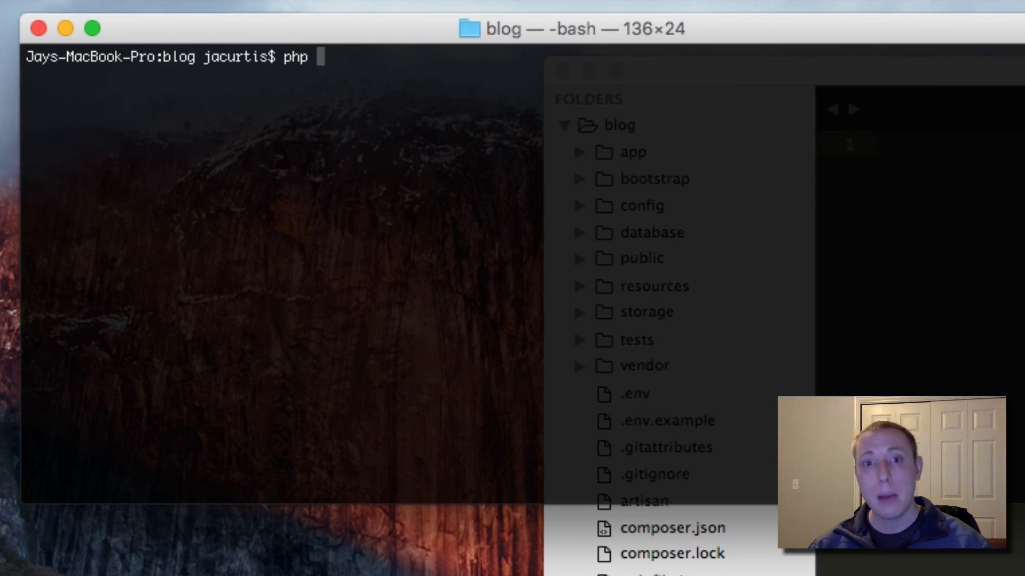
type("art")
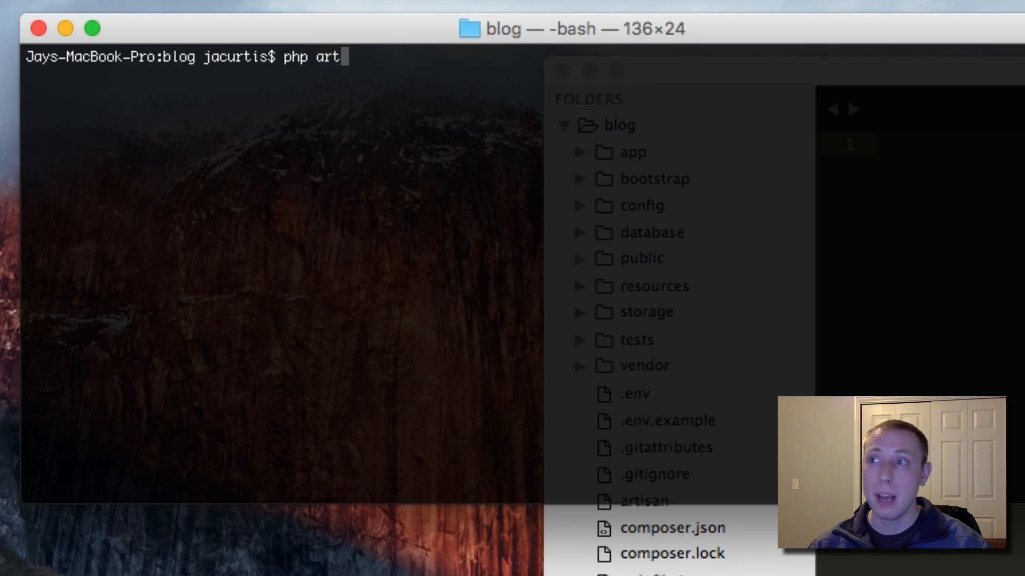
type("isan")
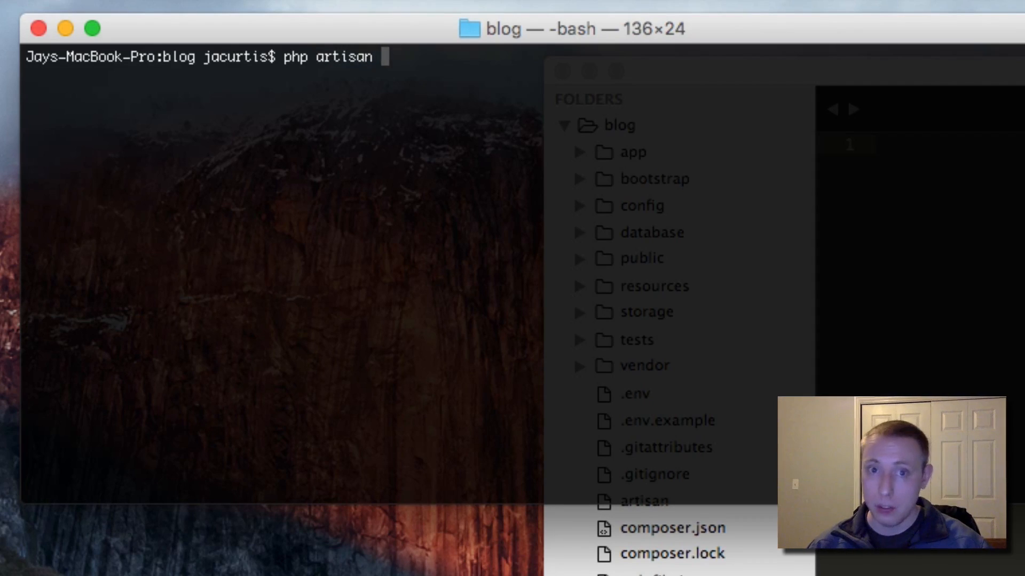
type("make:")
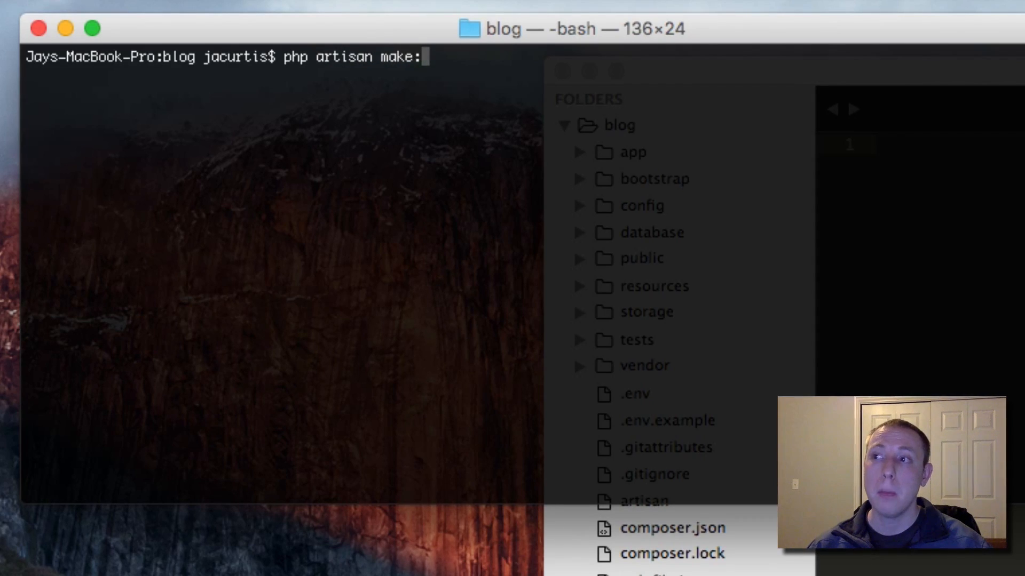
type("model U")
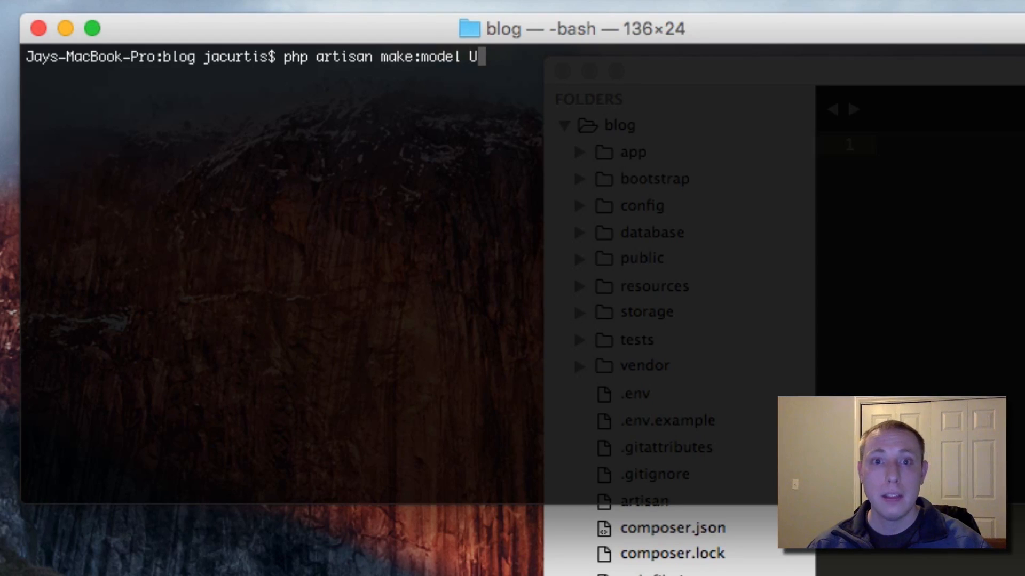
type("ost")
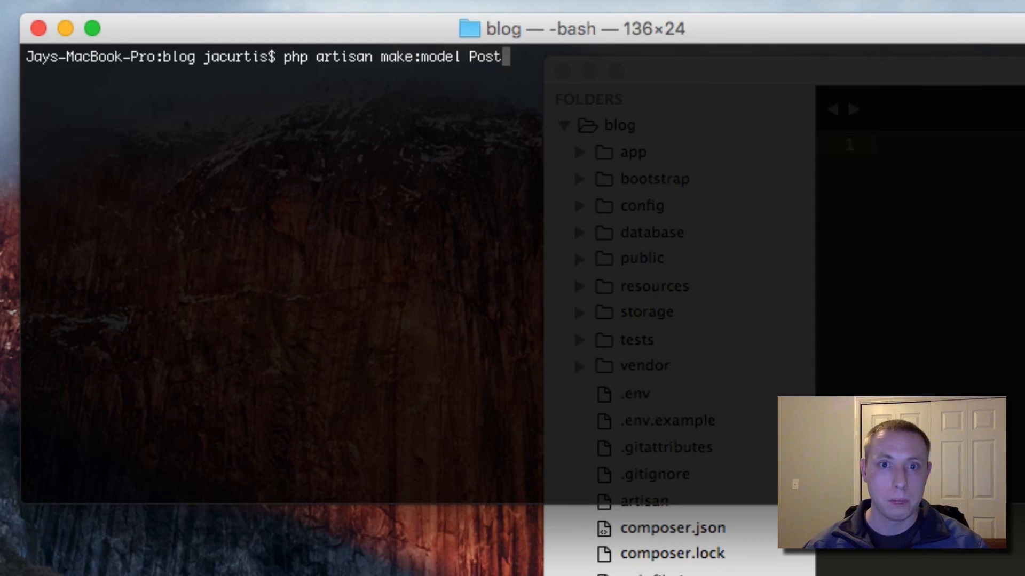
type("--m")
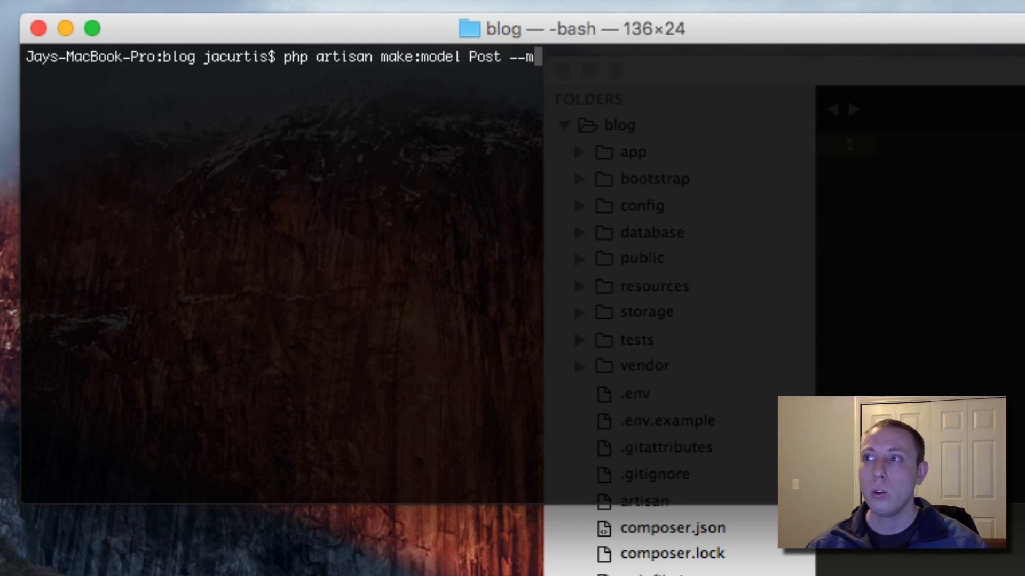
type("igration")
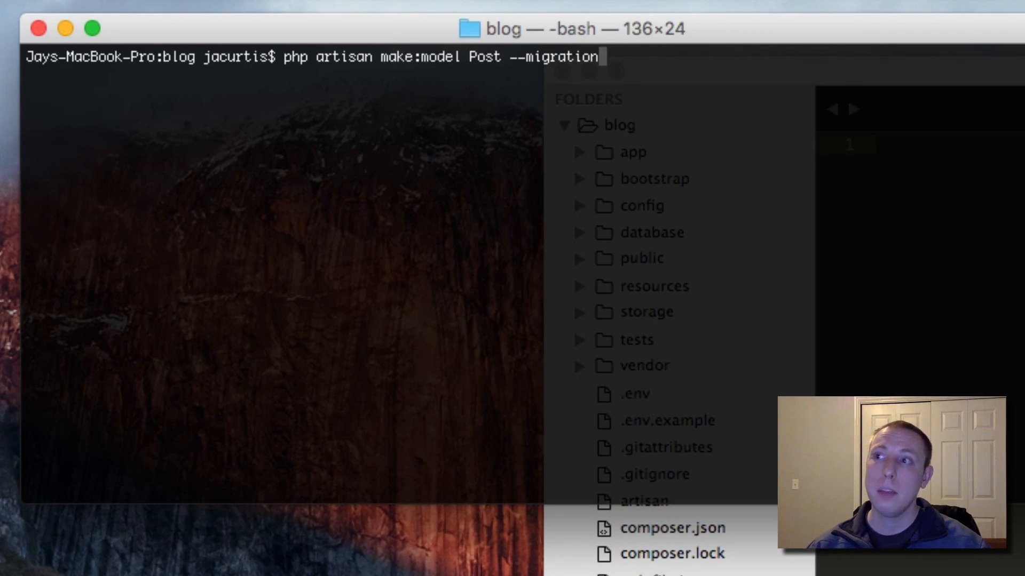
- Enter php artisan make:controller PostController --resource, correcting the --resource flag
key("Backspace")
type("php artisan make:controller")
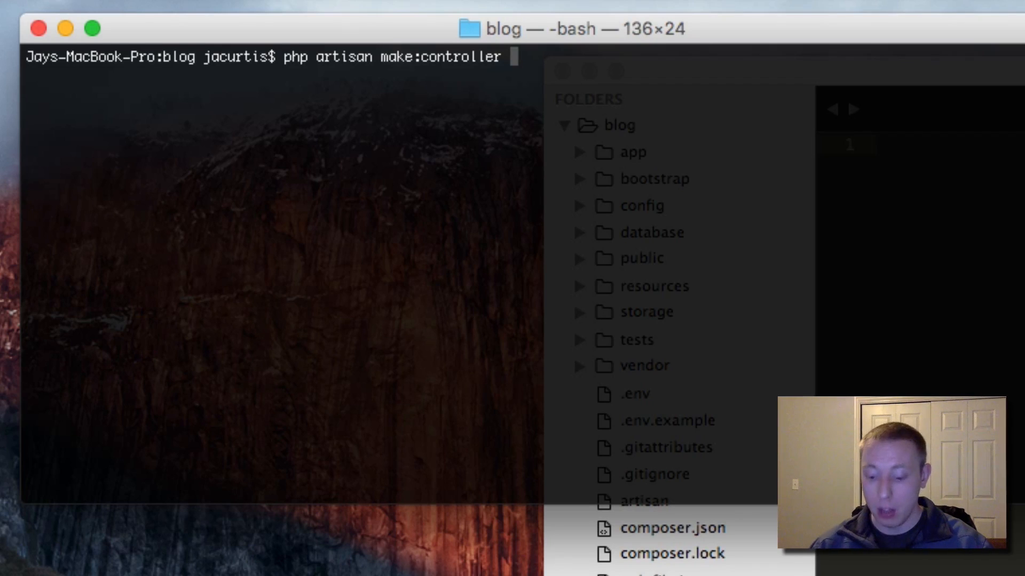
type("PostCon")
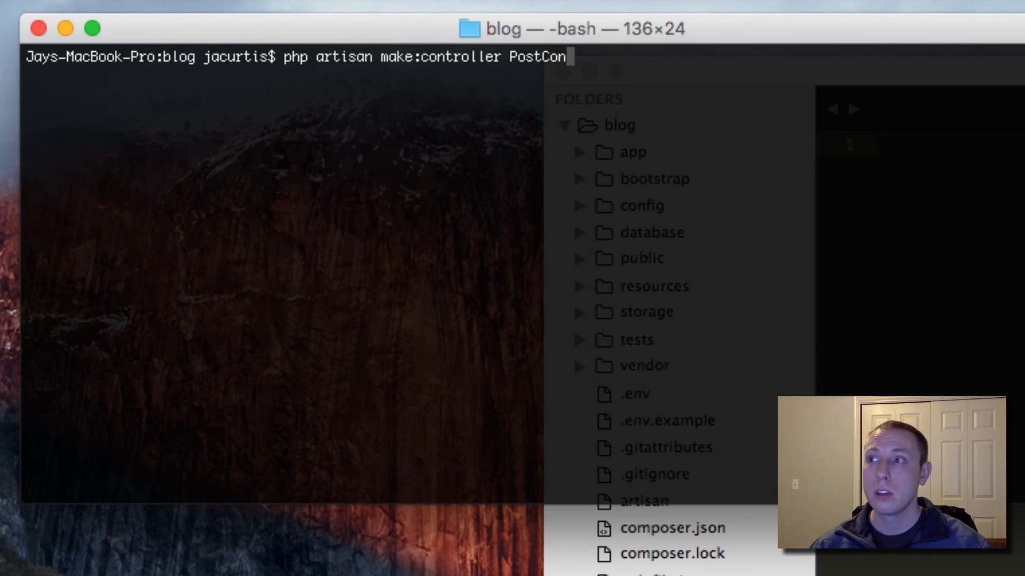
type("troller")
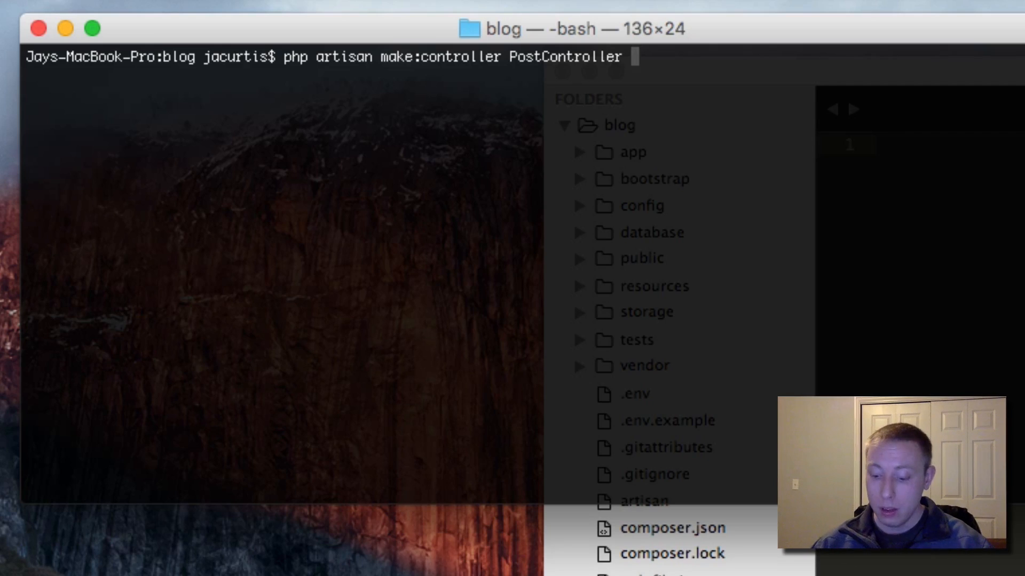
type("--")
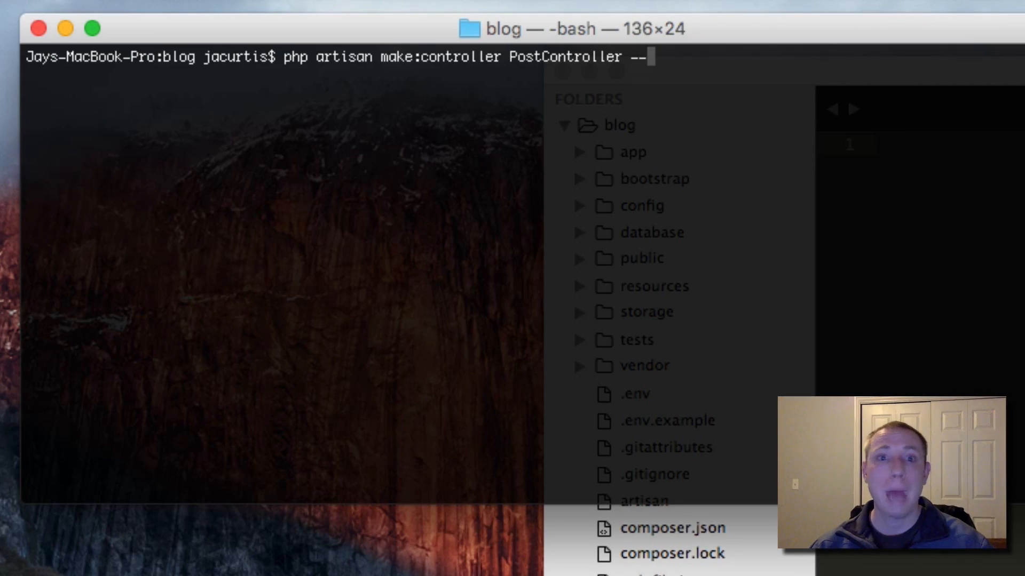
type("resource")
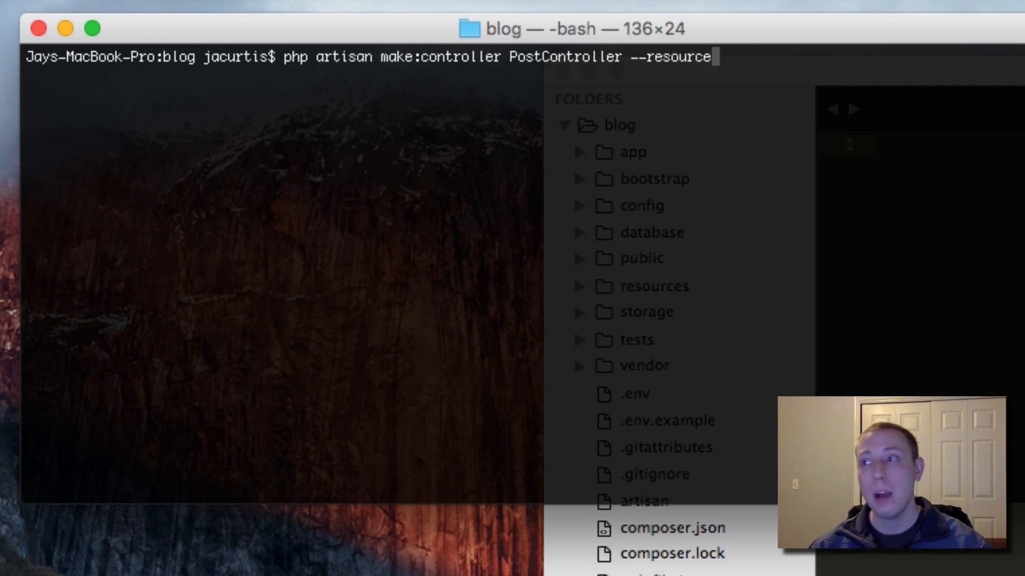
key("Backspace")
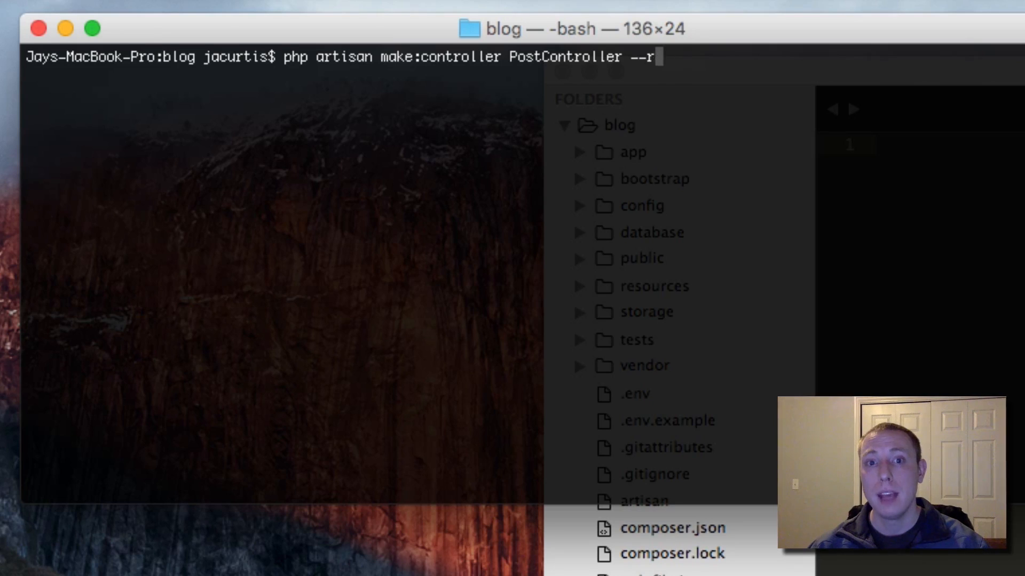
key("Backspace")
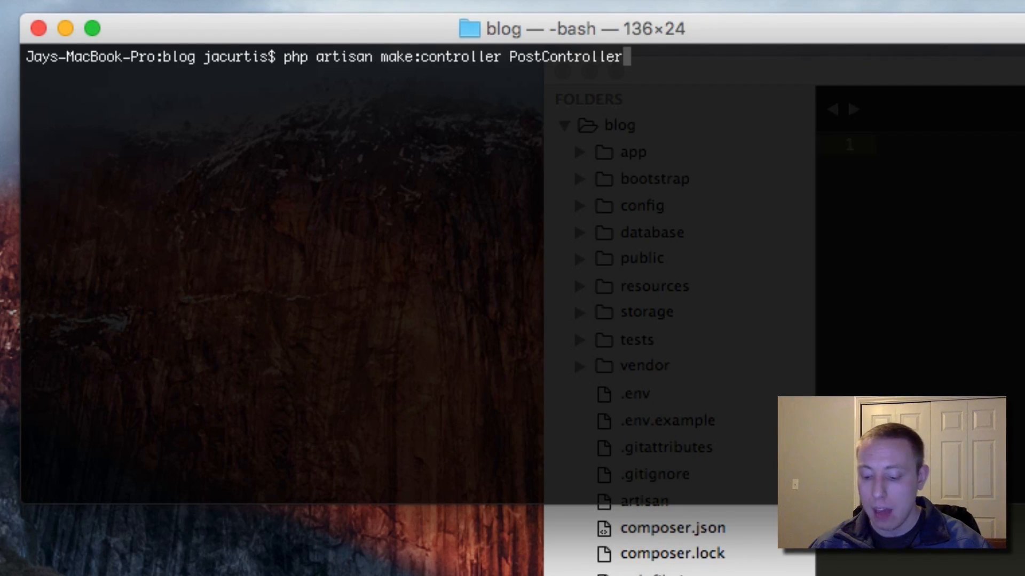
type("--")
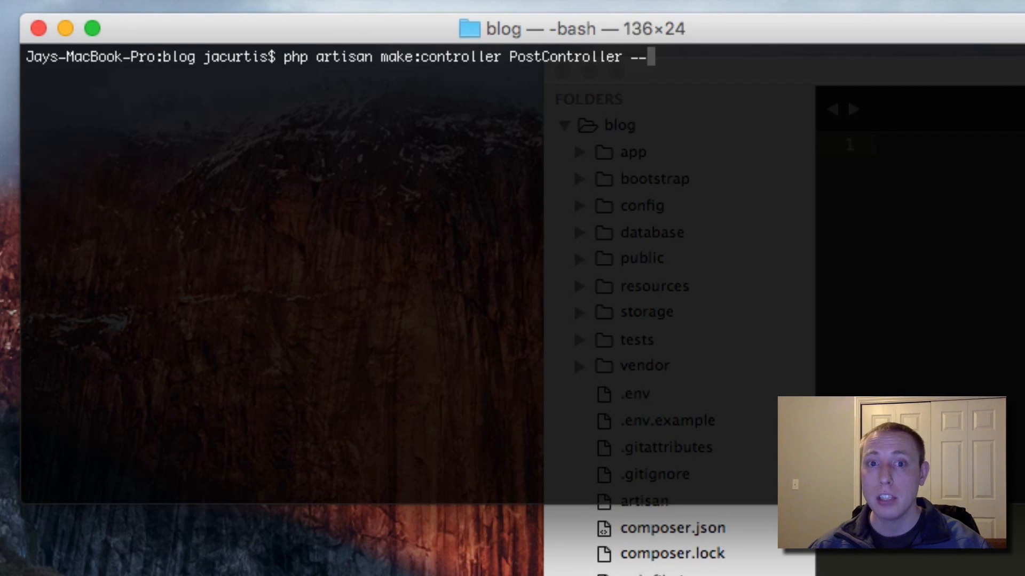
type("resource")
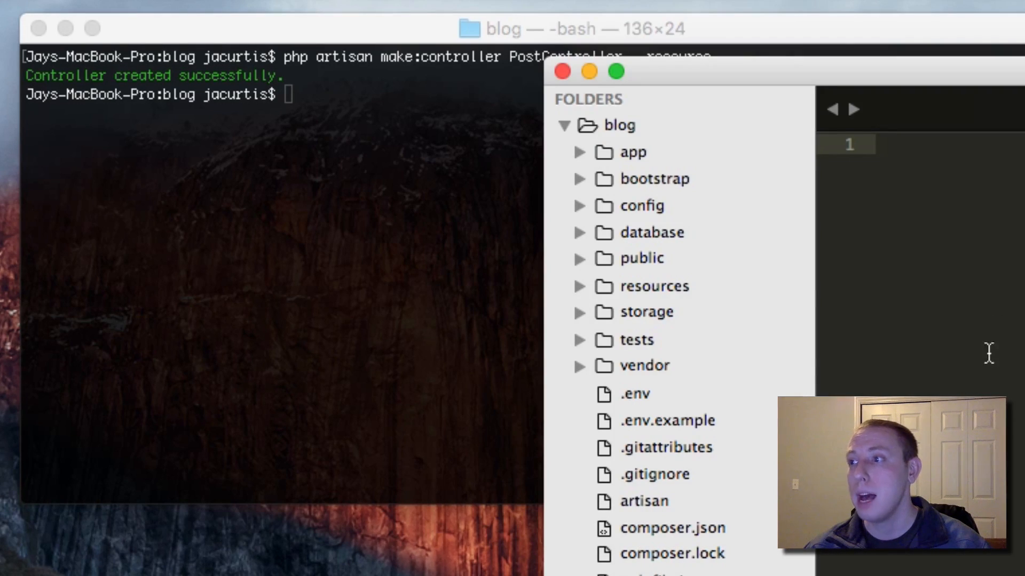
mouse_move(942, 348)
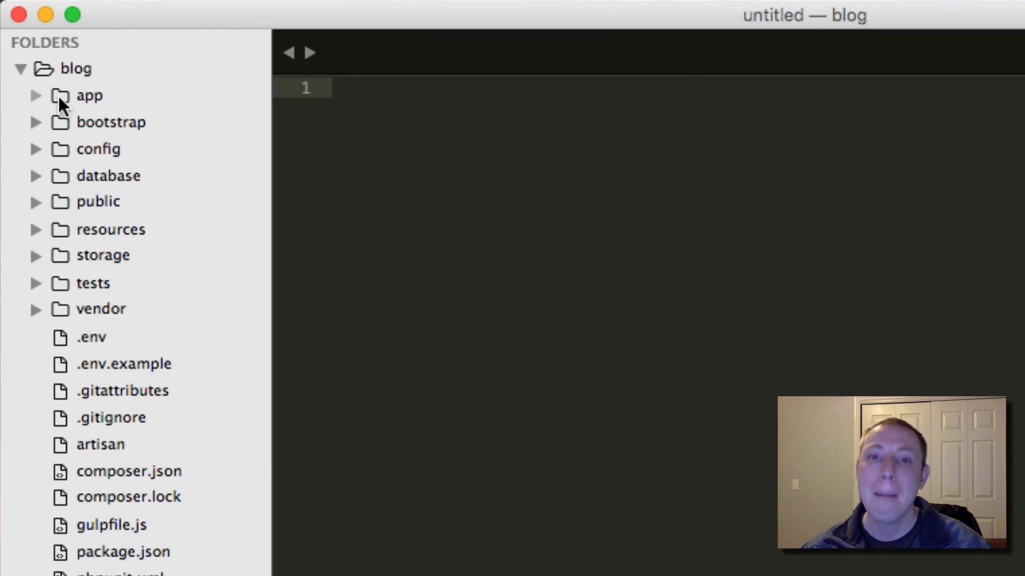
- Open PostController.php from app > Http > Controllers and highlight its index method
left_click(90, 95)
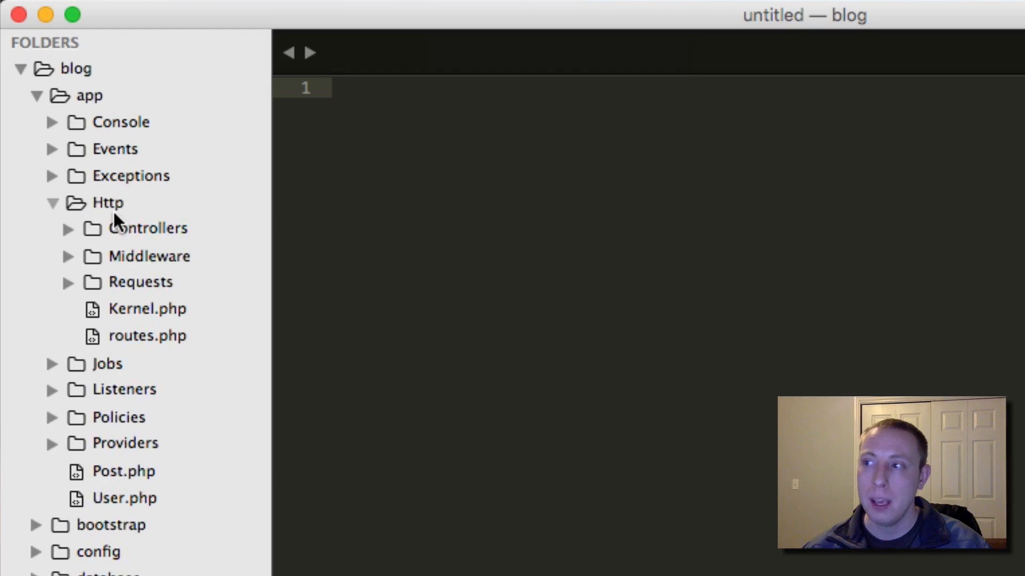
left_click(146, 229)
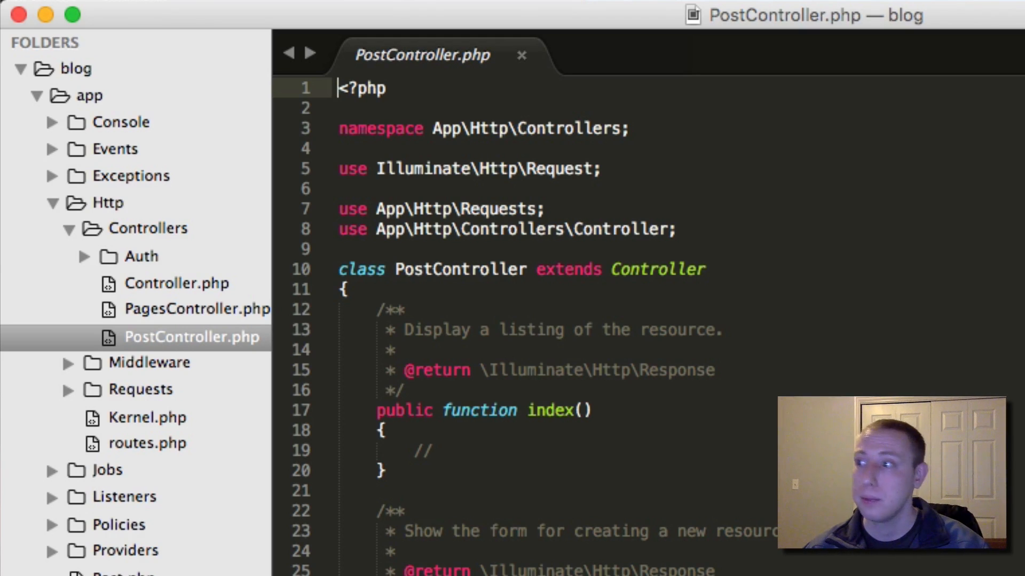
left_click_drag(336, 89, 481, 330)
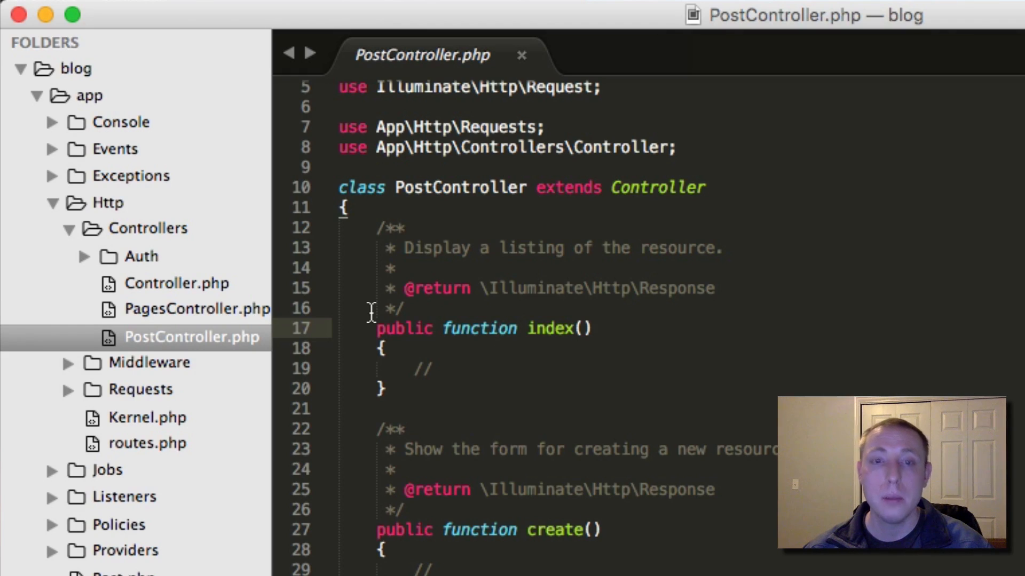
double_click(436, 247)
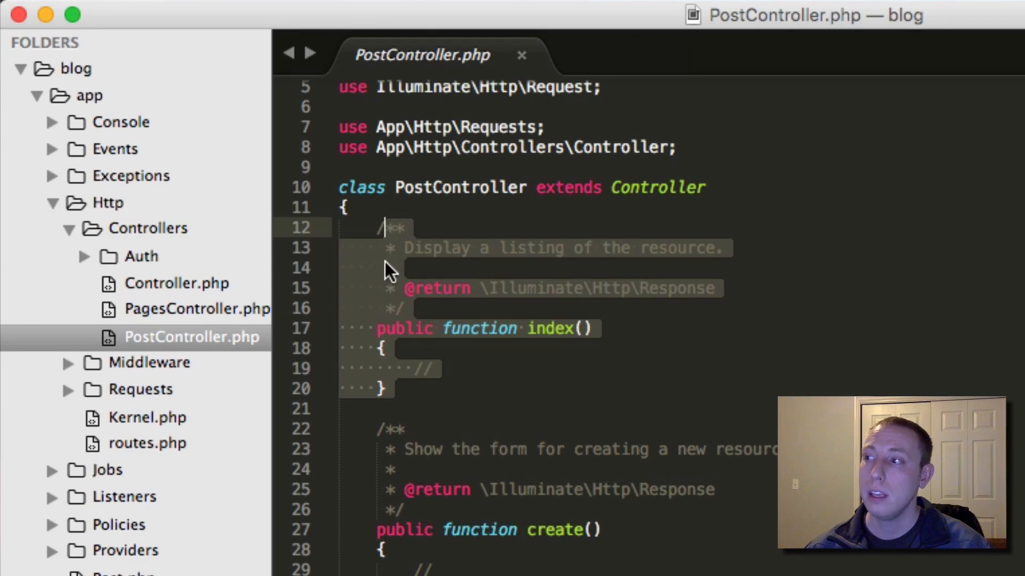
mouse_move(465, 363)
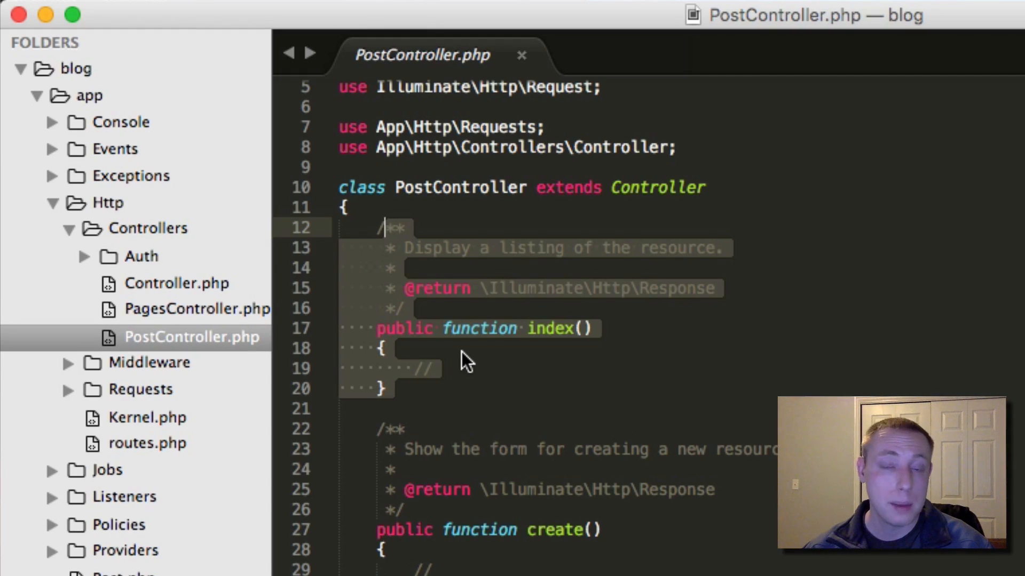
mouse_move(464, 376)
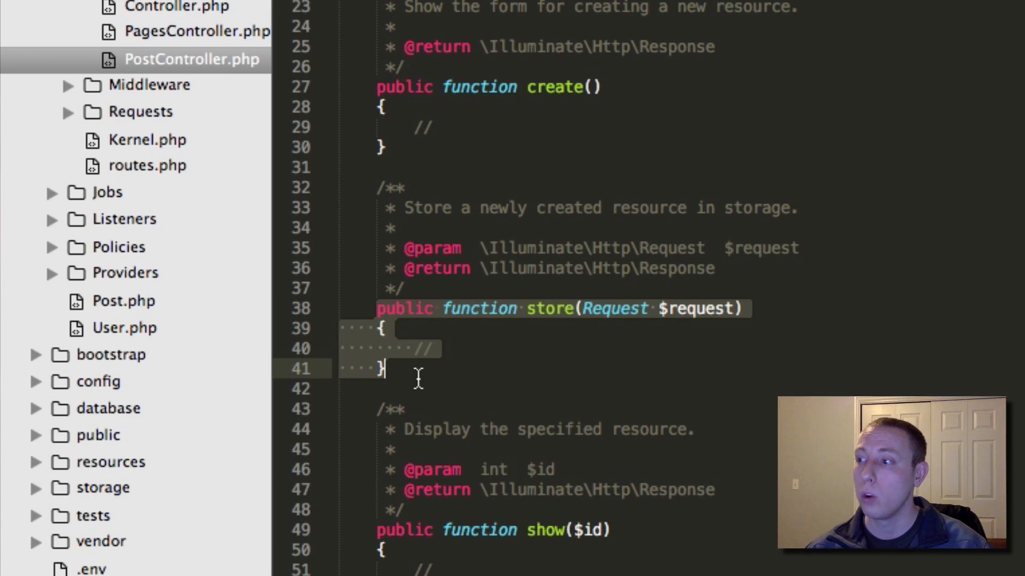
left_click(419, 368)
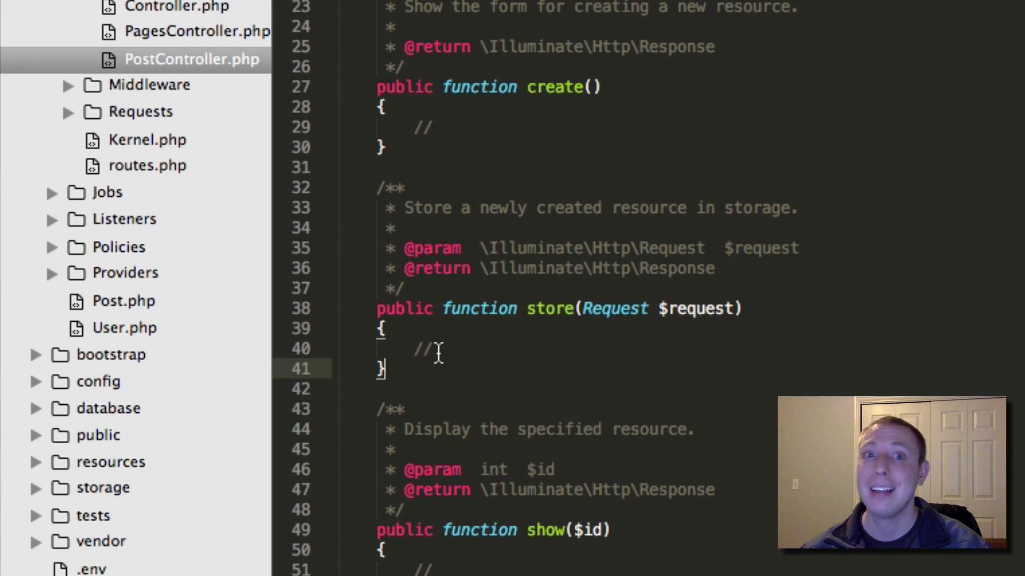
- Scroll through the generated store, show, edit, update and destroy methods
scroll("down", 3)
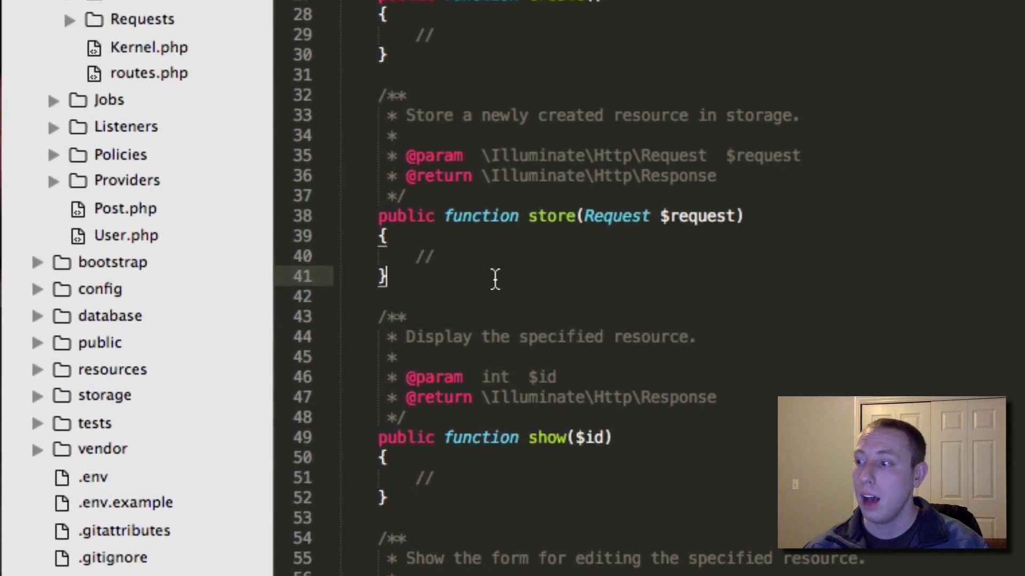
scroll("down", 3)
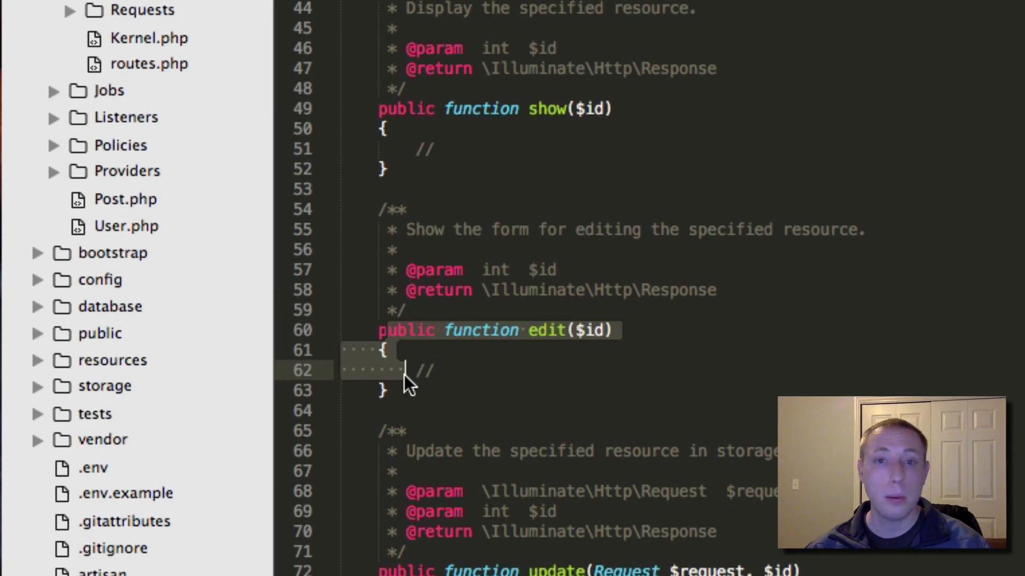
scroll("down", 3)
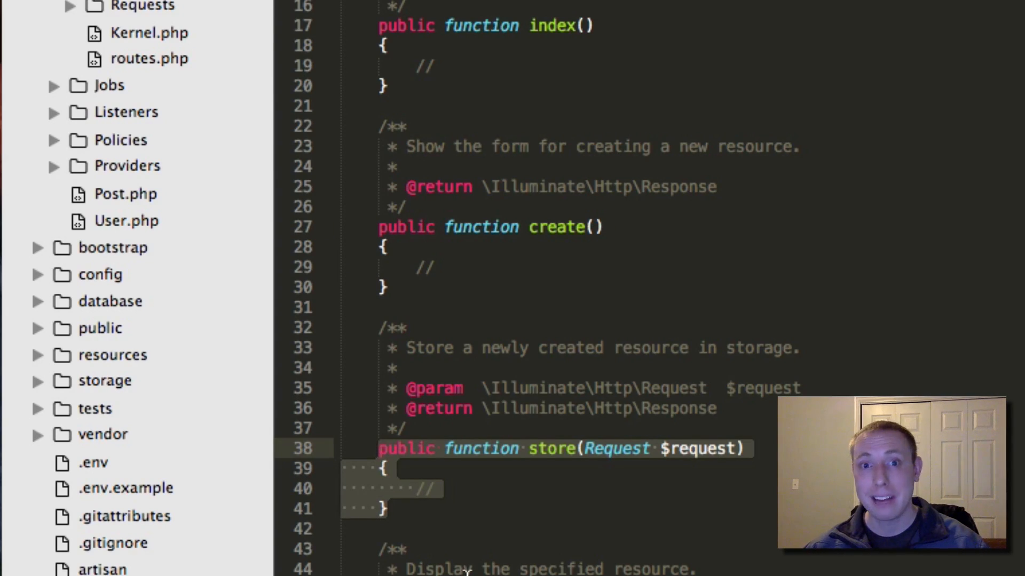
scroll("down", 3)
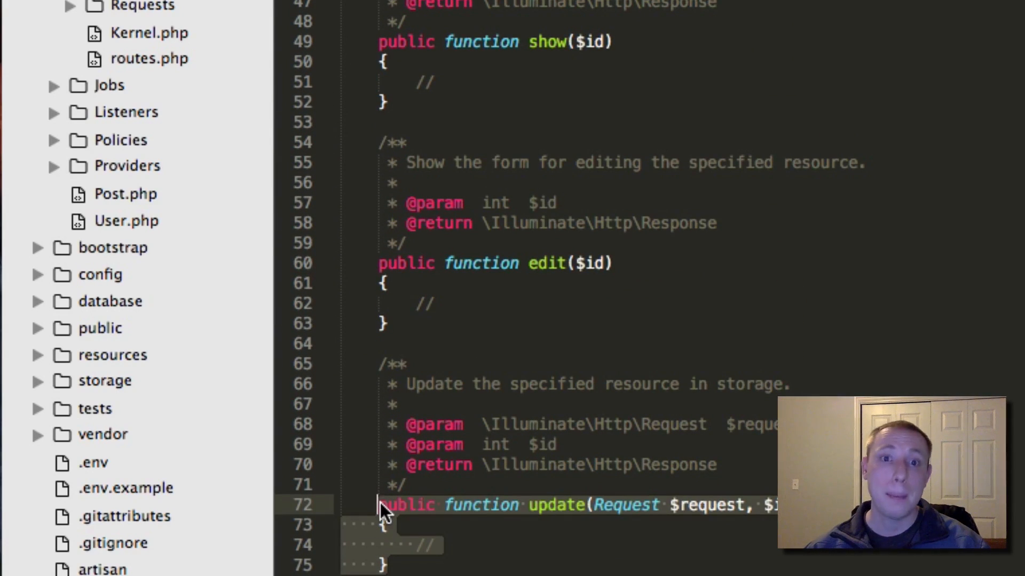
scroll("down", 3)
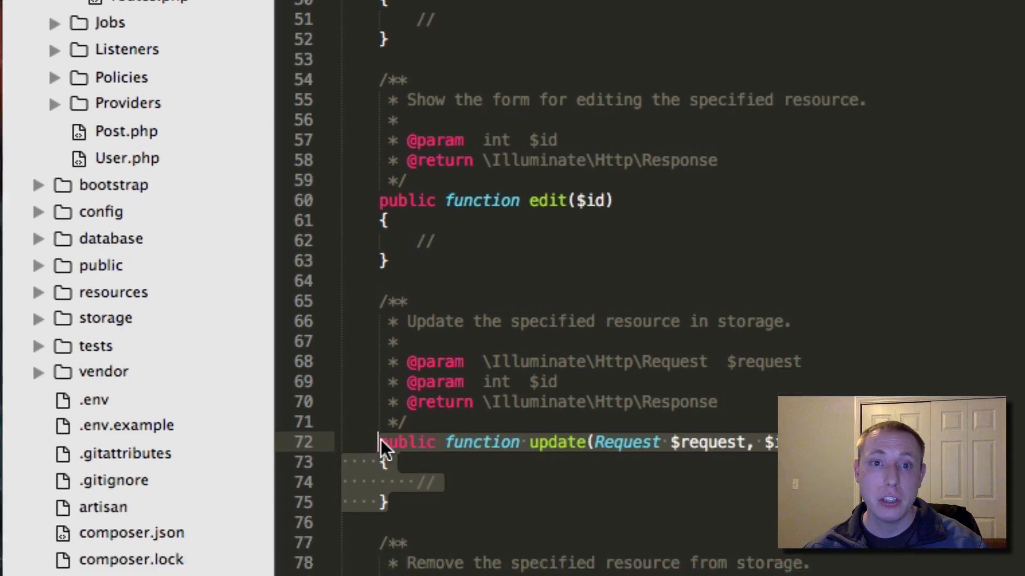
scroll("down", 3)
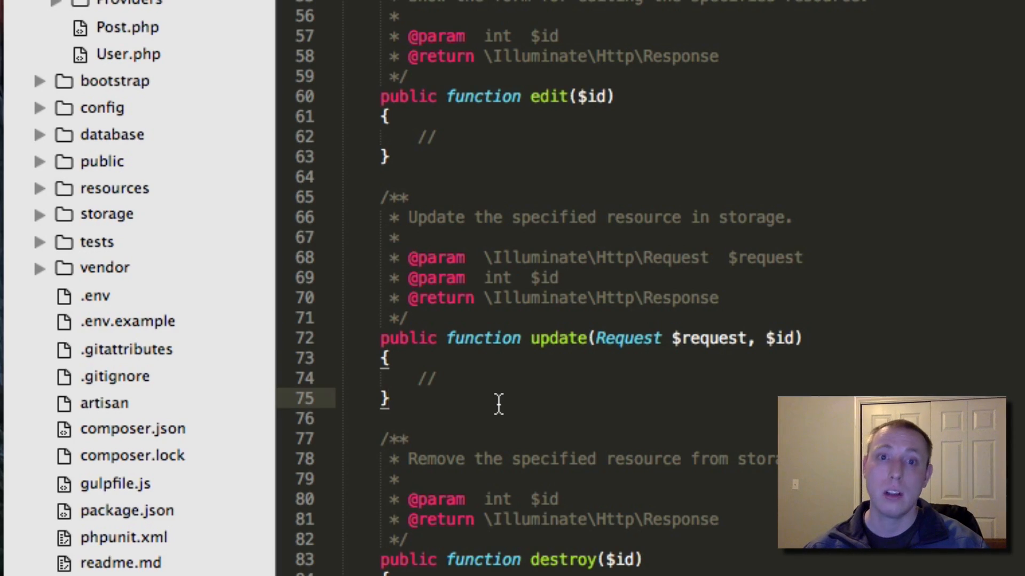
scroll("down", 3)
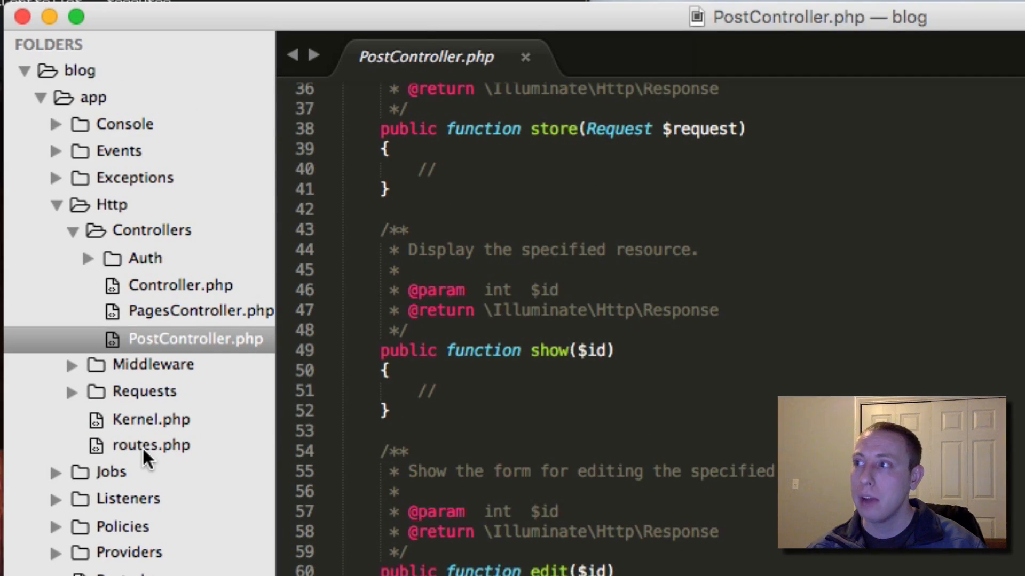
- In routes.php begin a Route::resource(' call below the existing get routes
left_click(150, 445)
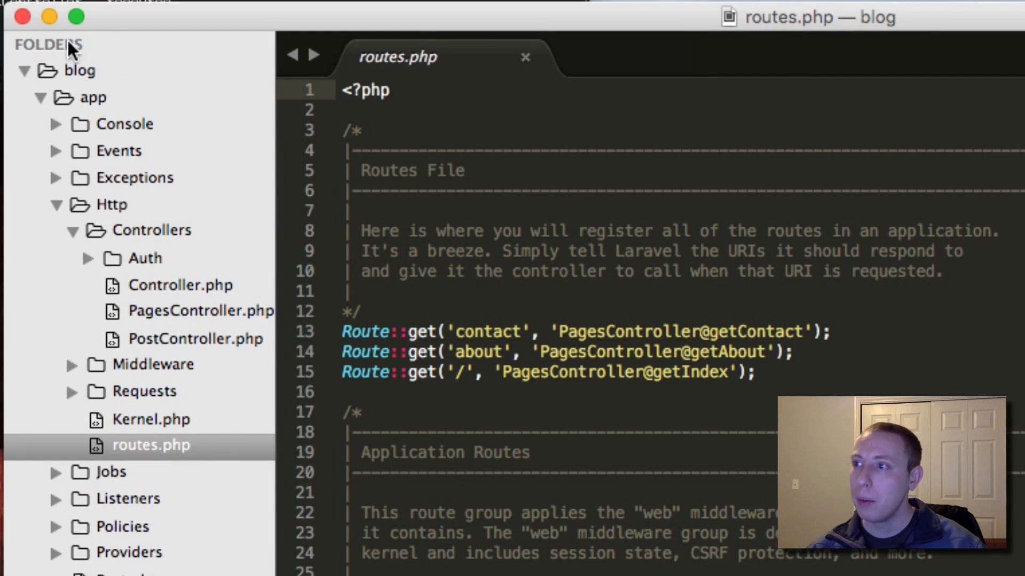
mouse_move(105, 135)
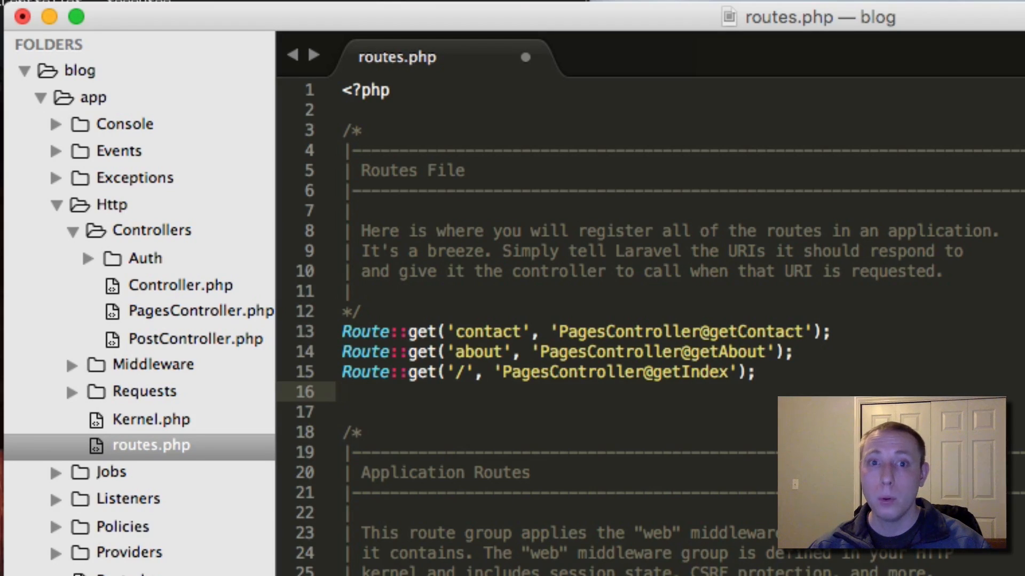
type("Route::")
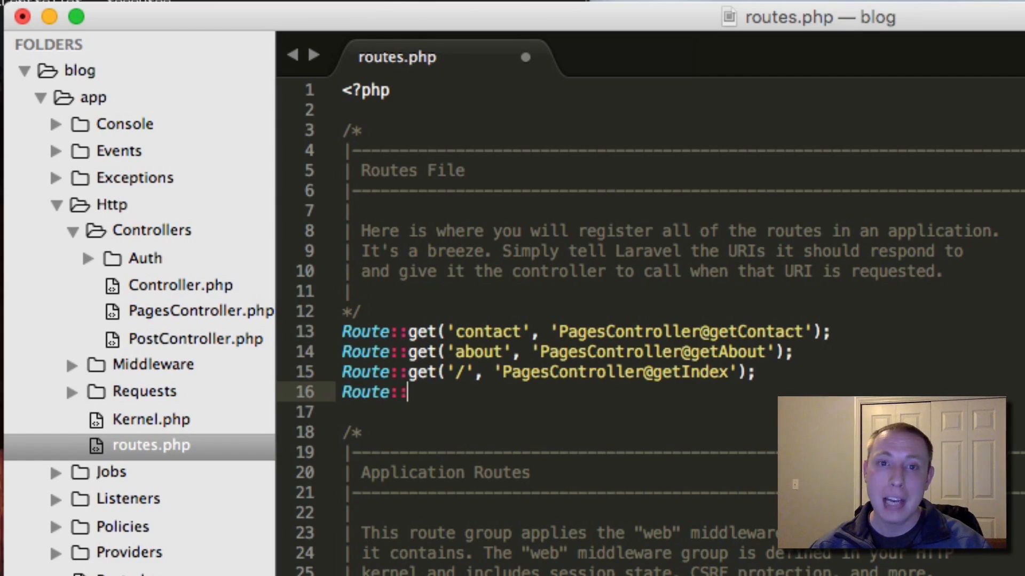
type("resource")
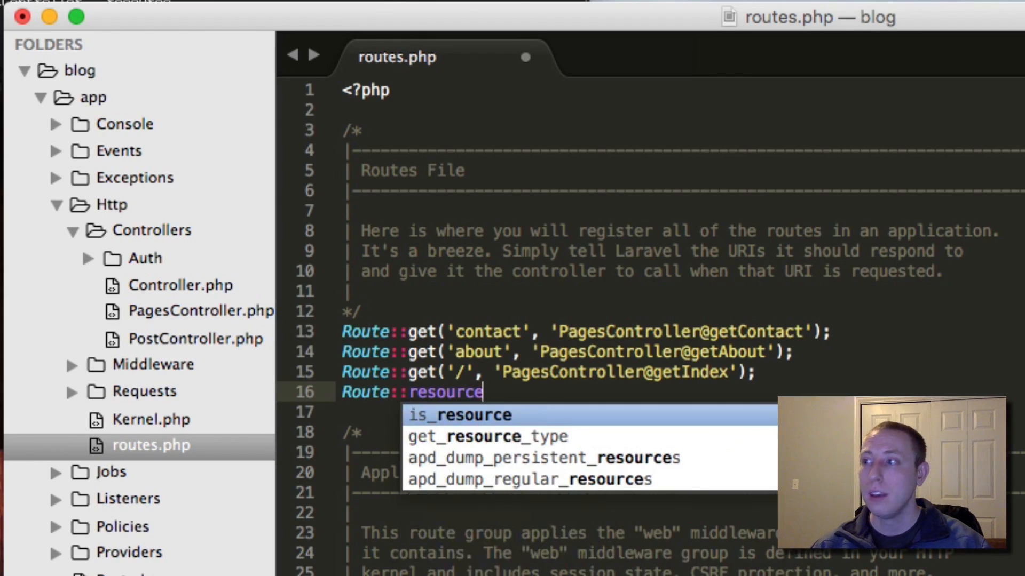
scroll("down", 3)
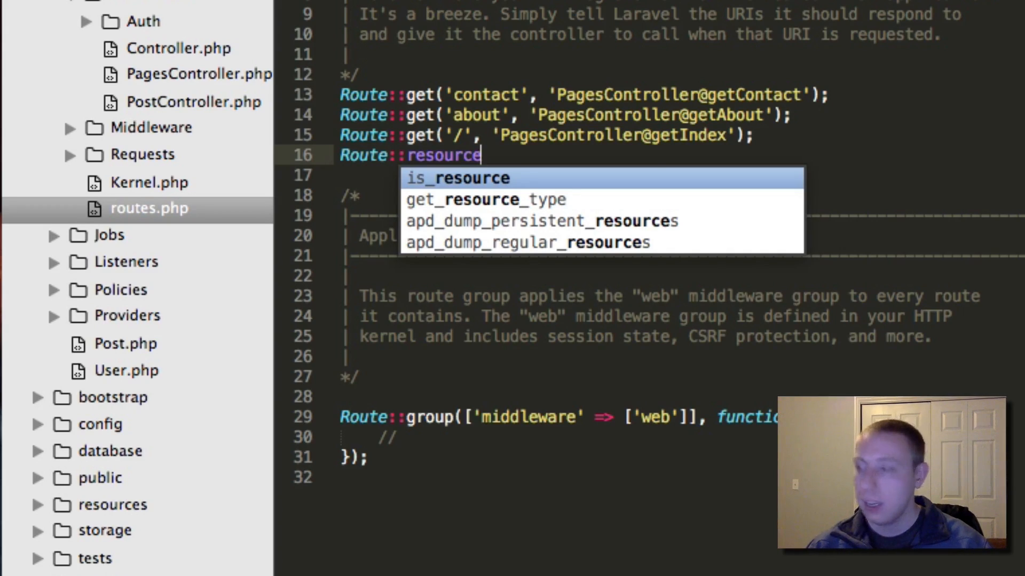
type("()")
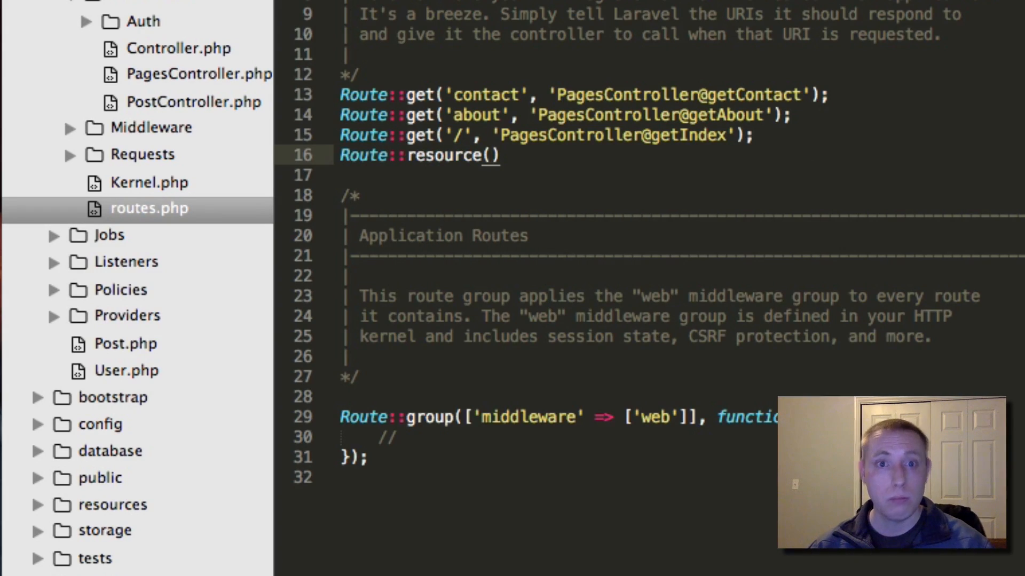
type("'")
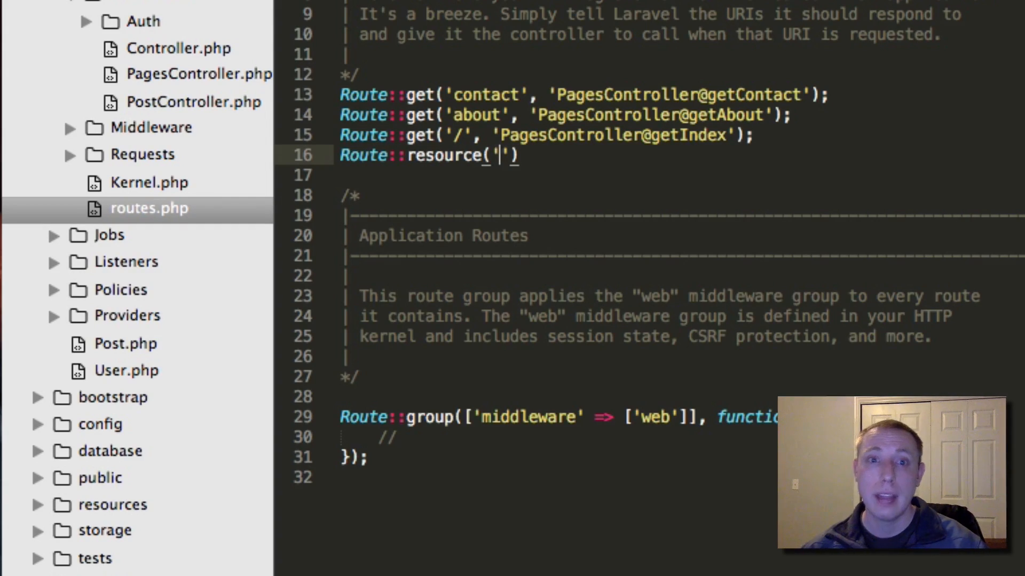
- Complete the route as Route::resource('posts', 'PostController');
type("pos")
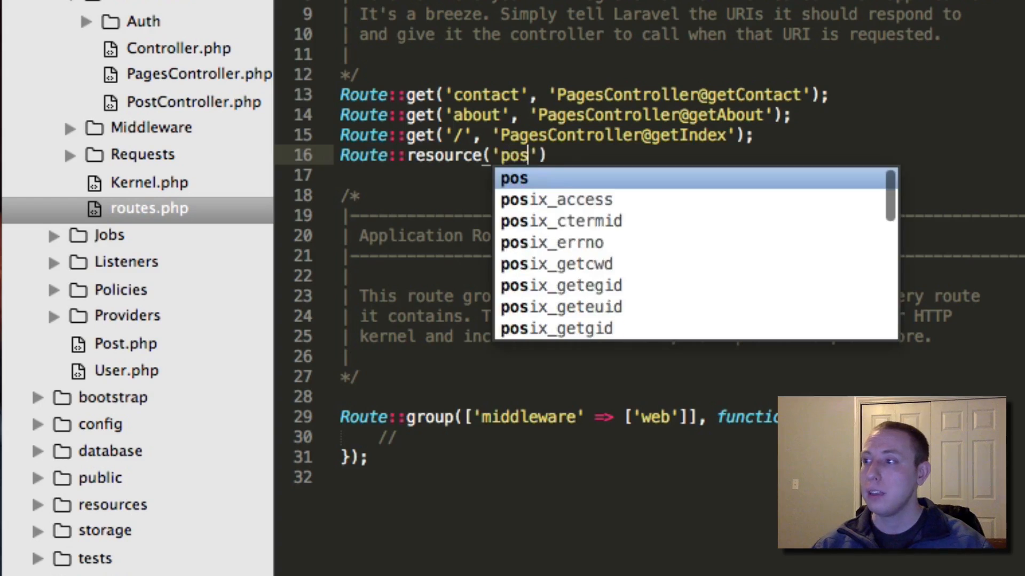
type("ts")
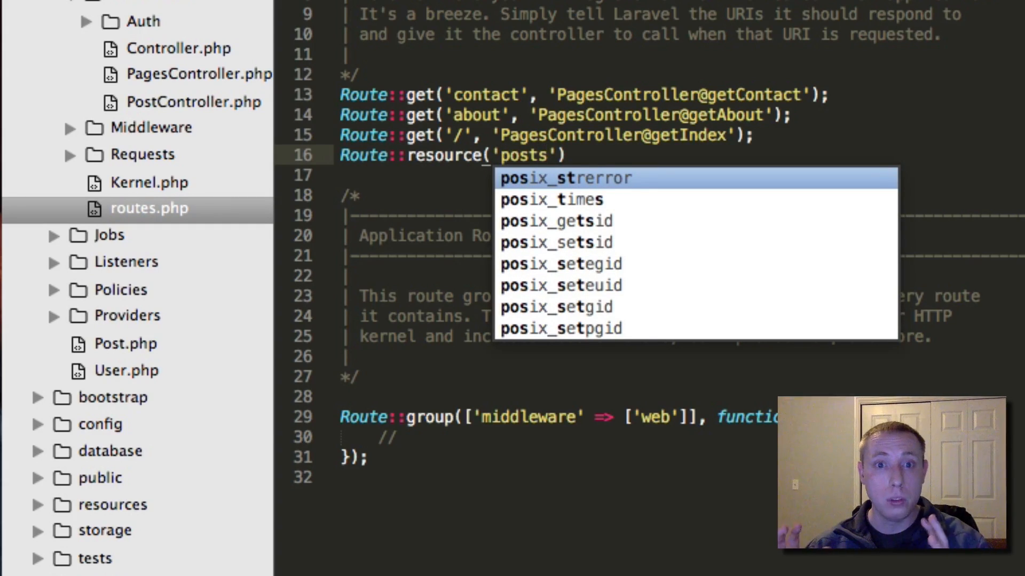
type(",")
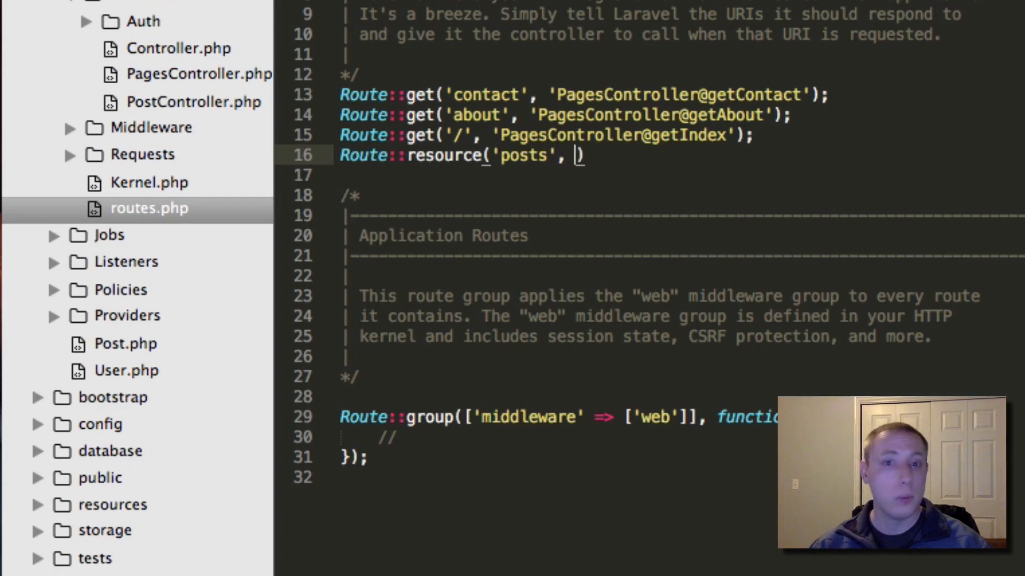
type("'PostControl'")
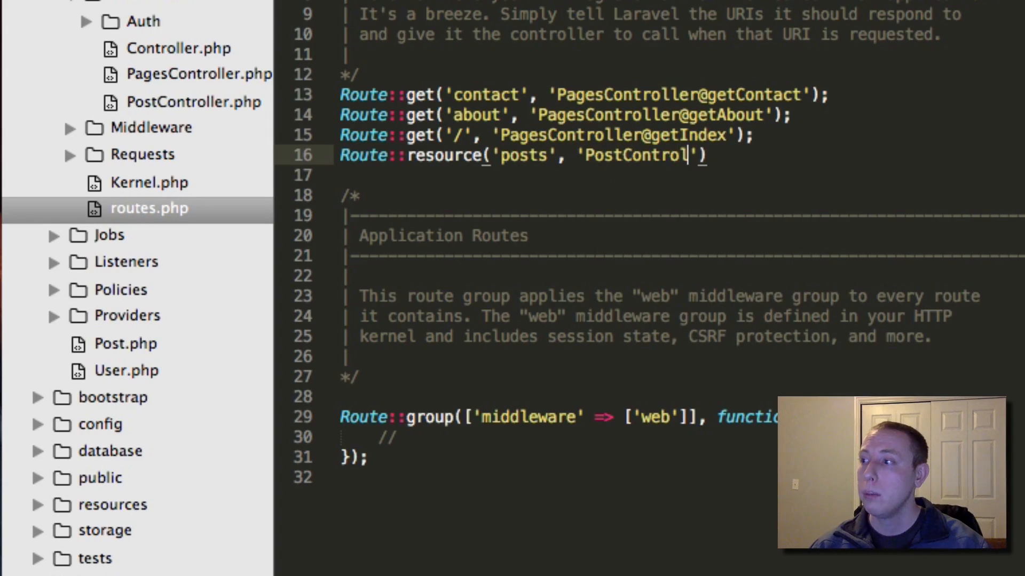
type("ler")
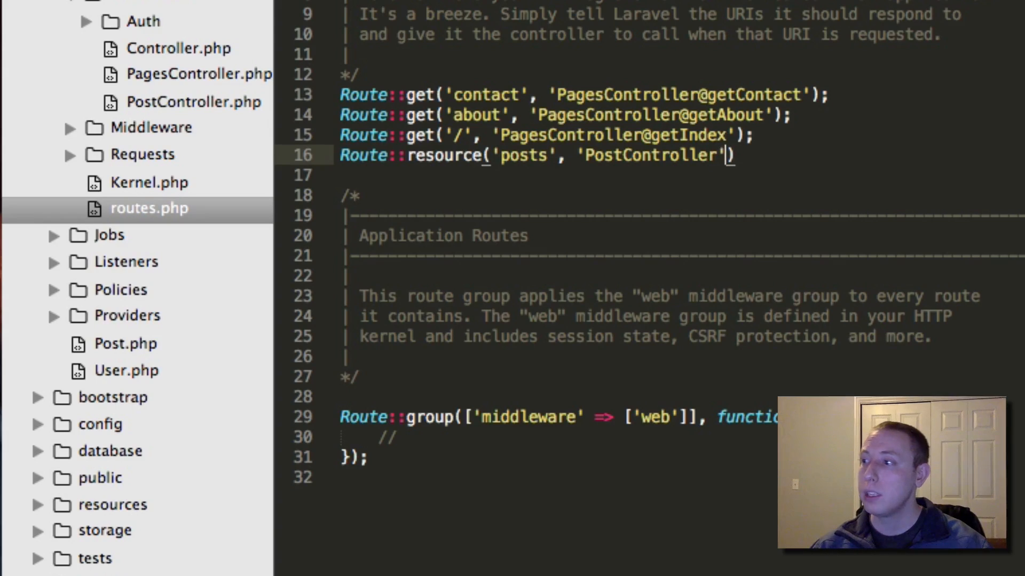
type(";")
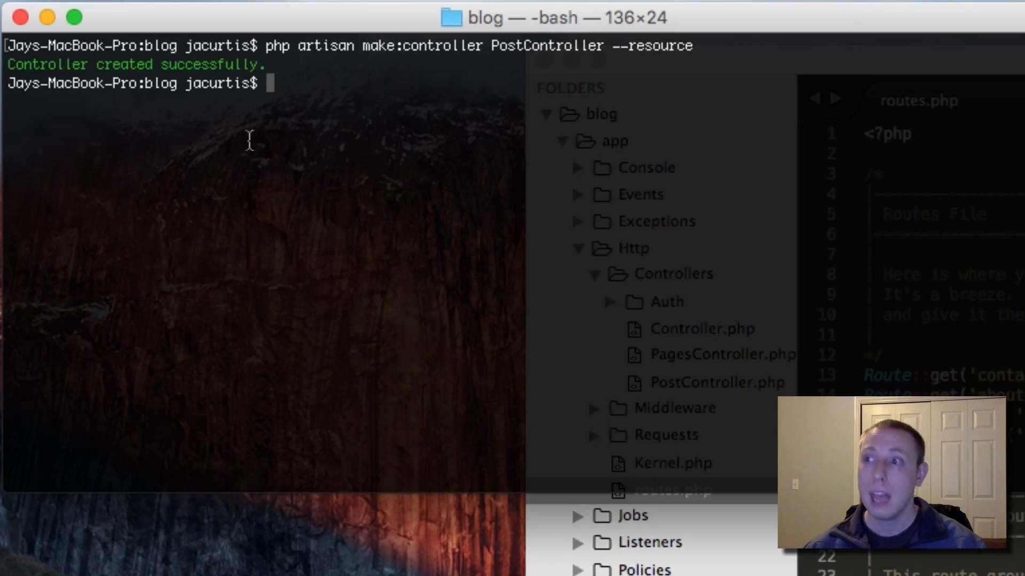
- Run php artisan route:list after a mistyped routes:list attempt to show the route table
type("php ar")
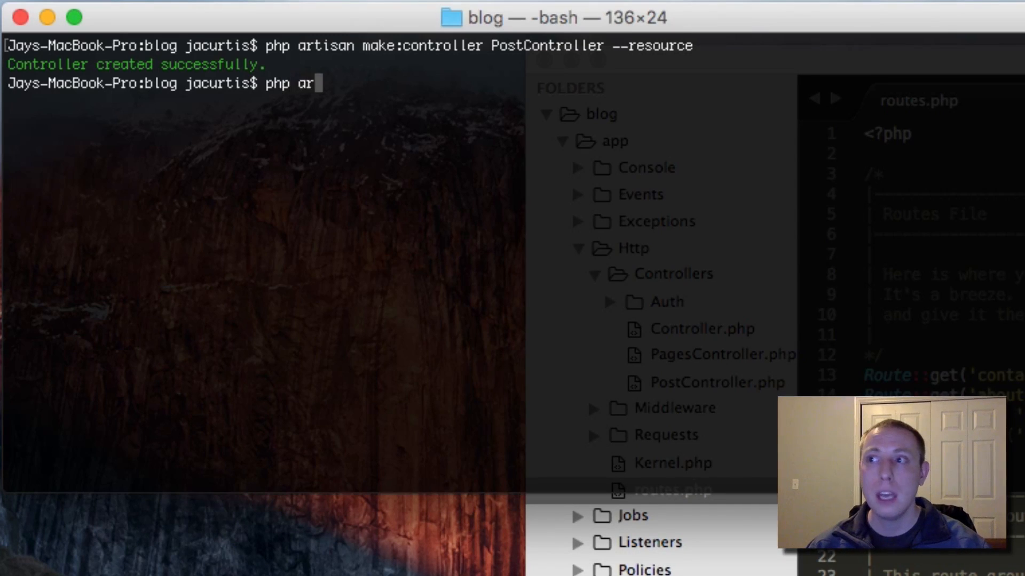
type("tisan")
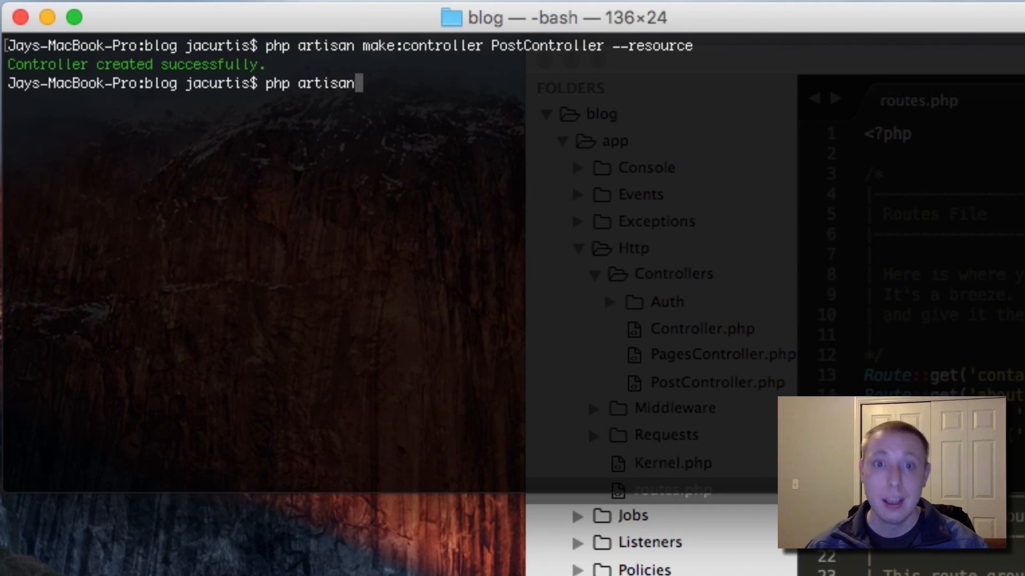
type("routes")
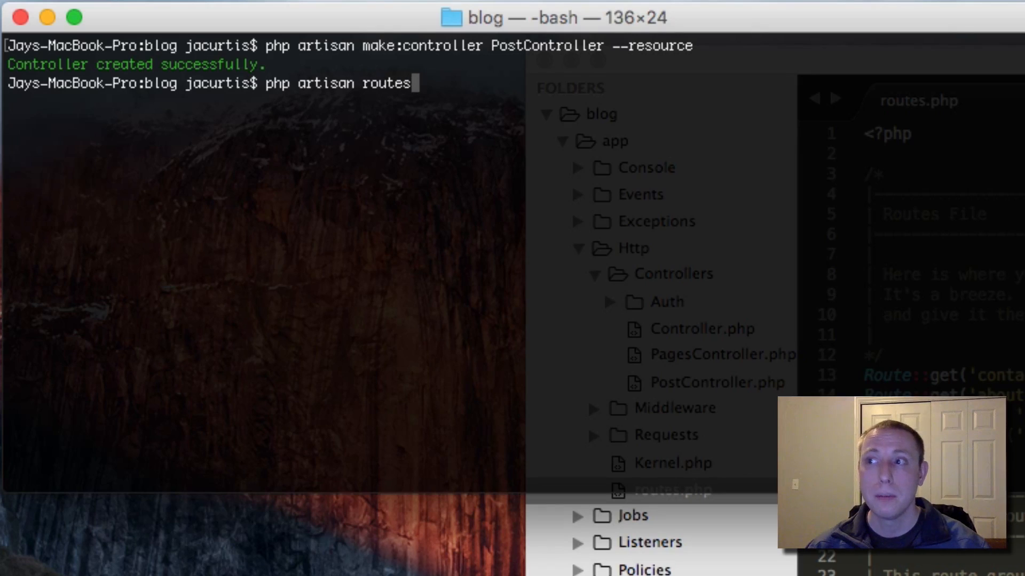
type(":list")
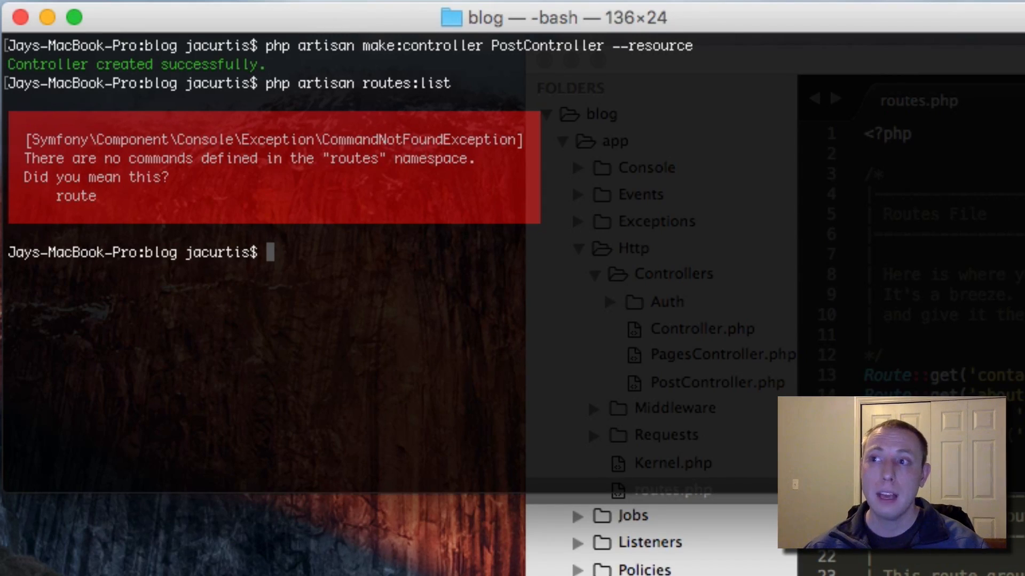
type("php artisan routes:list")
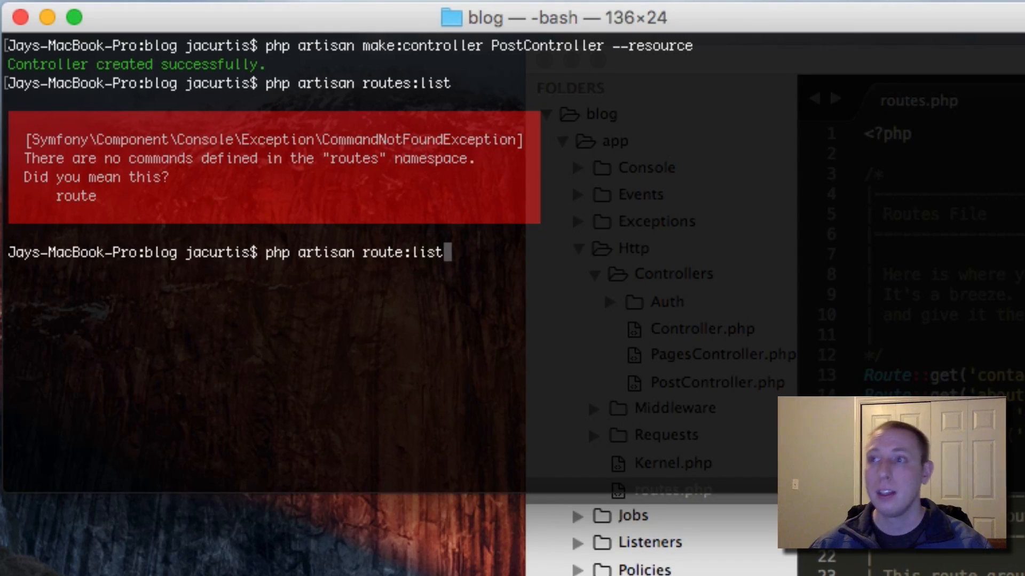
key("enter")
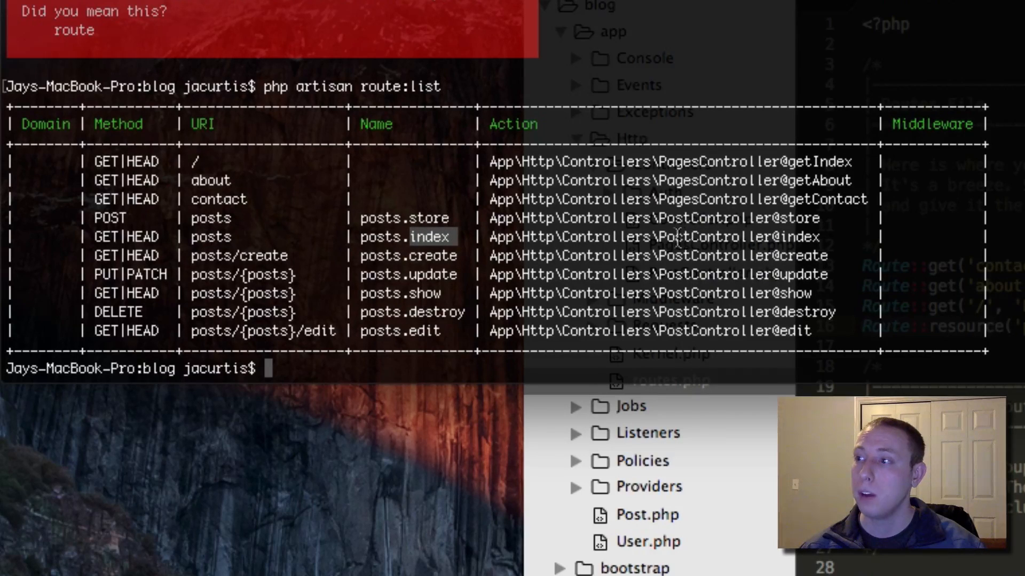
- Point out the posts.index route name and the {posts} URI placeholder in the table
double_click(798, 237)
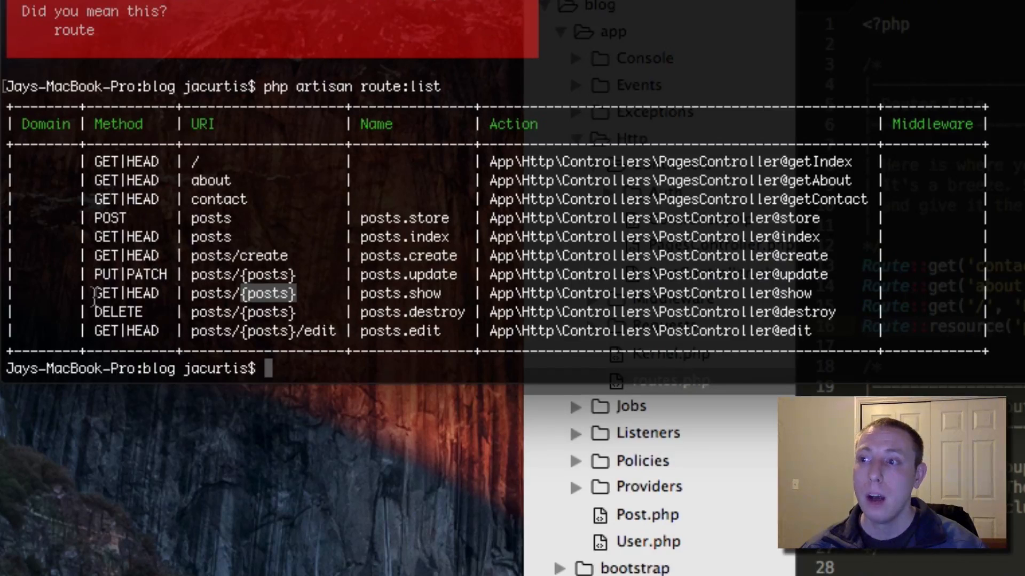
double_click(243, 293)
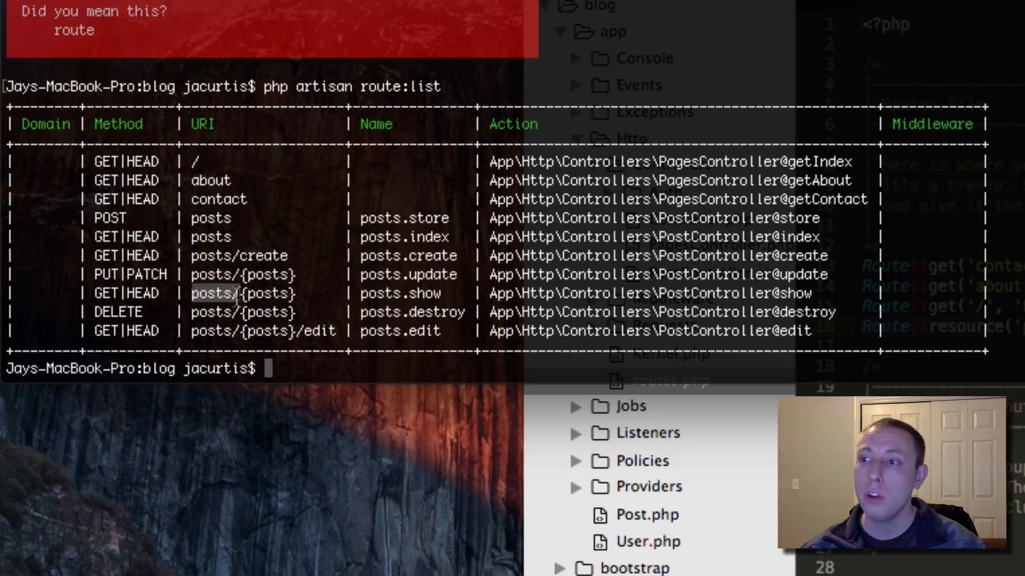